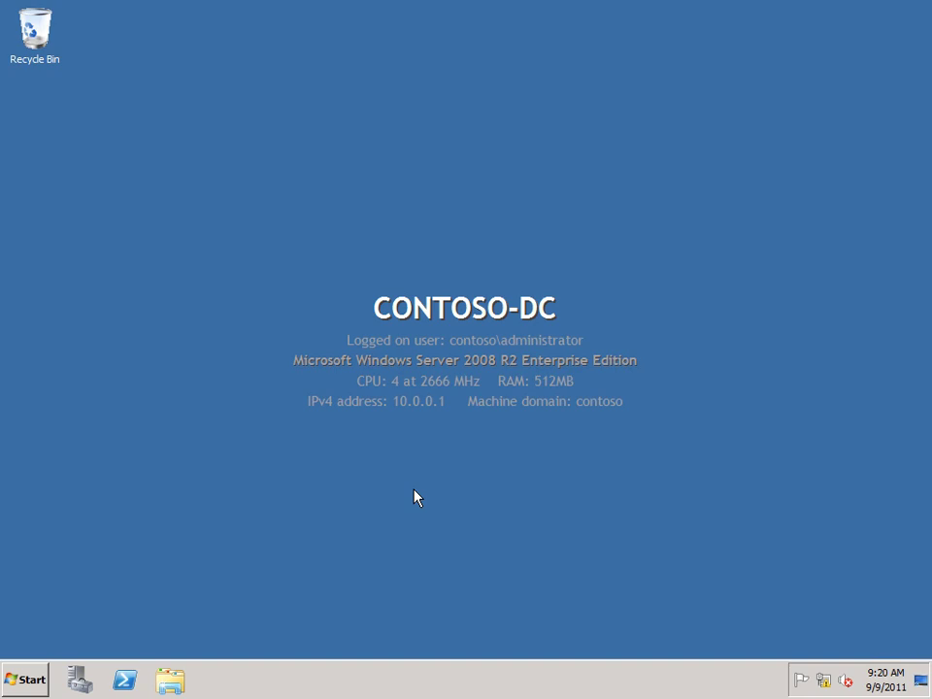
{"action": "mouse_move", "coordinate": [90, 618]}
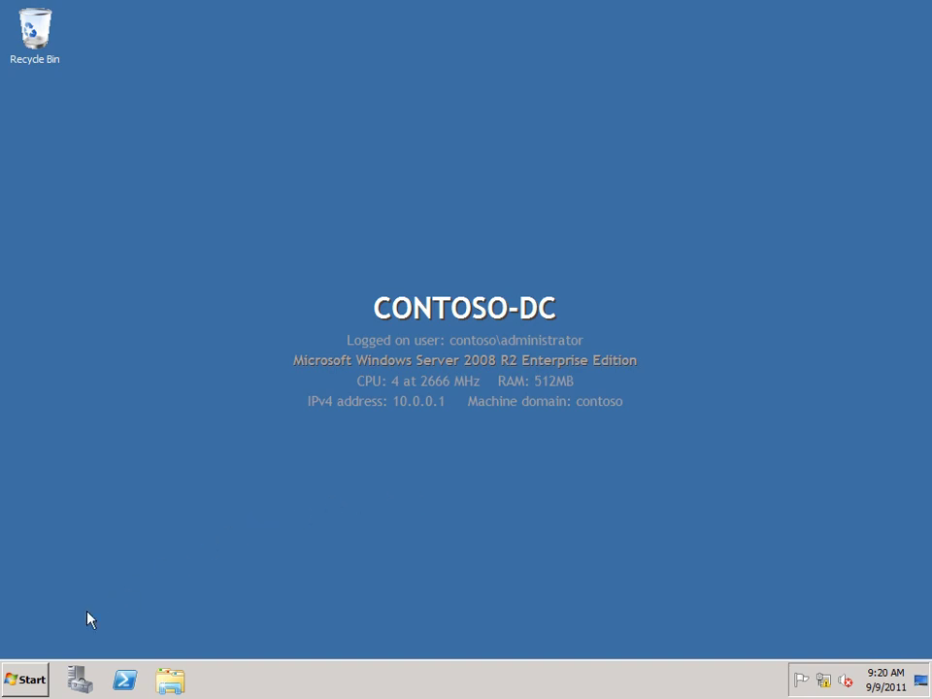
Step: Show the Administrative Tools list from the Start menu
{"action": "left_click", "coordinate": [23, 680]}
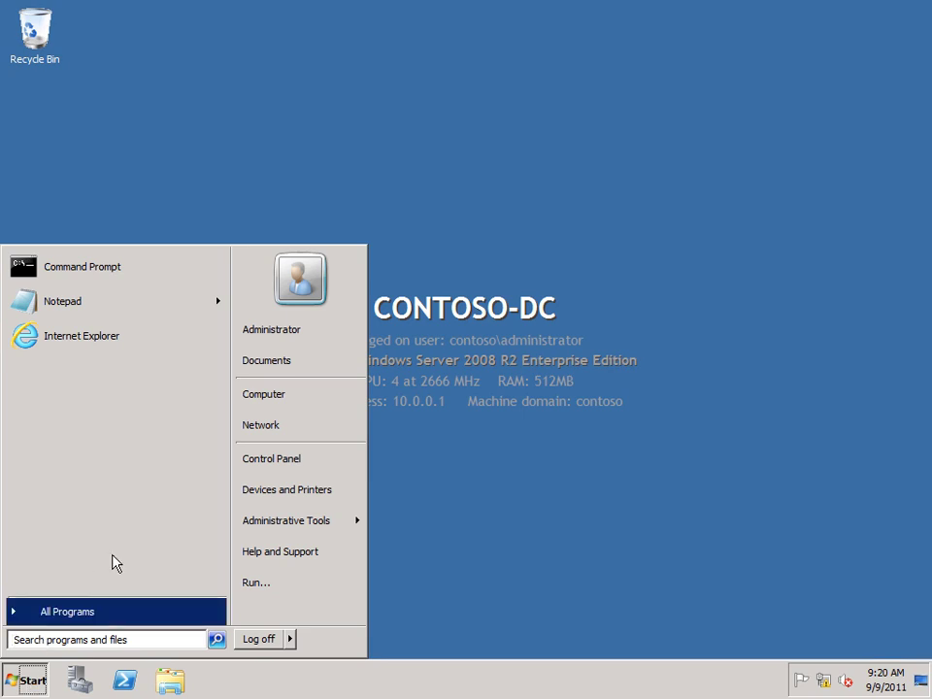
{"action": "left_click", "coordinate": [285, 521]}
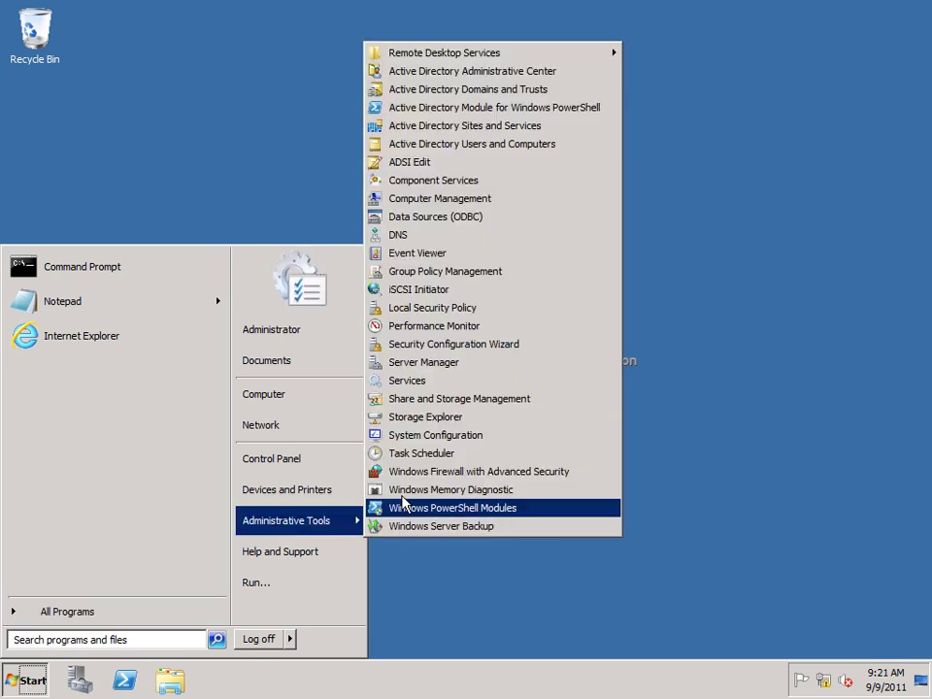
{"action": "mouse_move", "coordinate": [472, 144]}
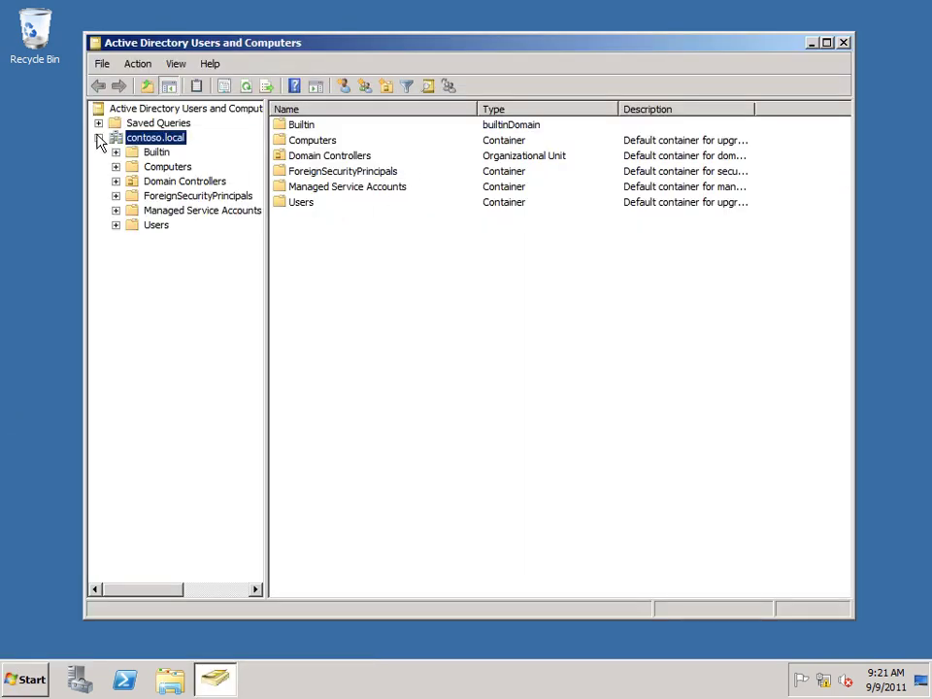
Step: Create a new user in the Users container named SecureStoreSvc
{"action": "left_click", "coordinate": [155, 226]}
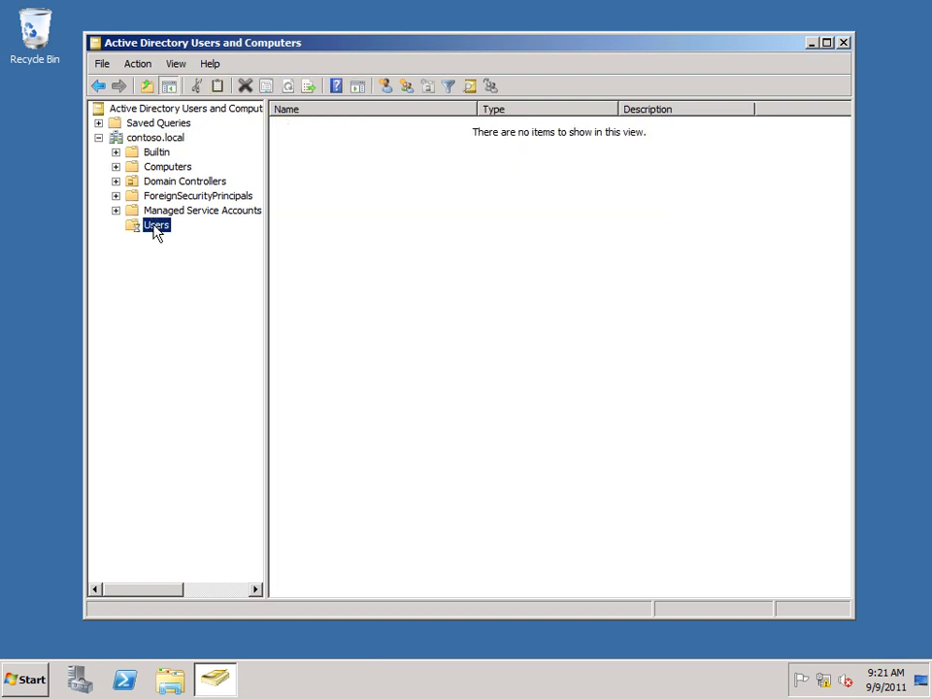
{"action": "right_click", "coordinate": [156, 225]}
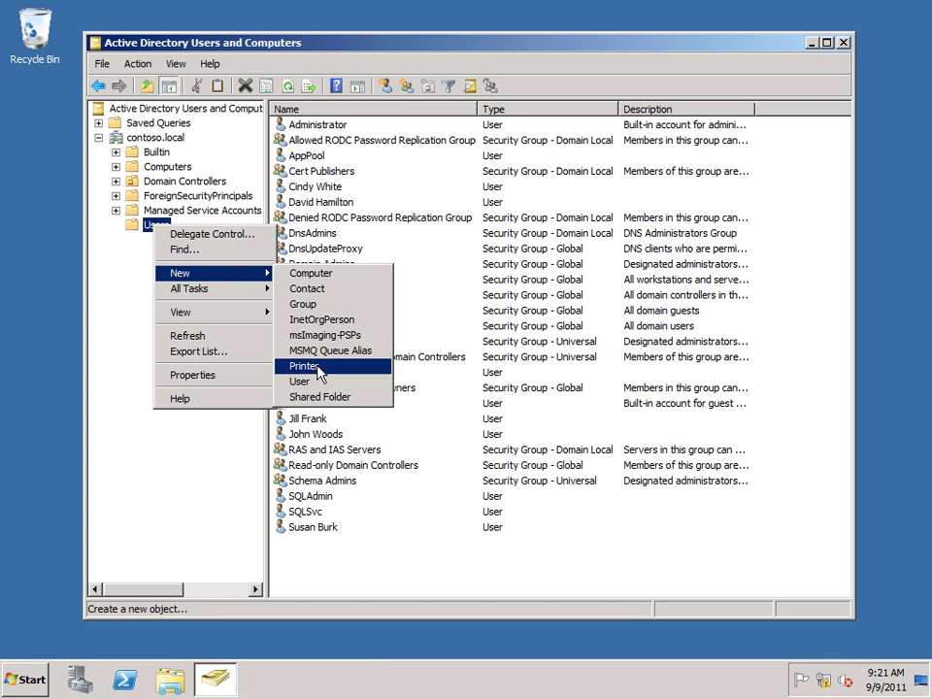
{"action": "left_click", "coordinate": [299, 381]}
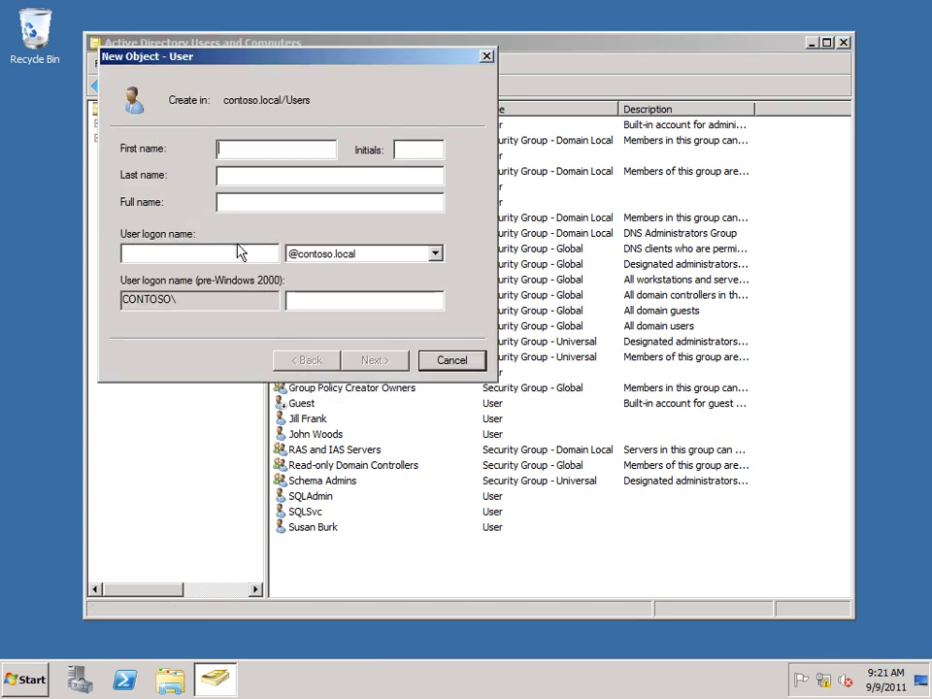
{"action": "type", "text": "Secu"}
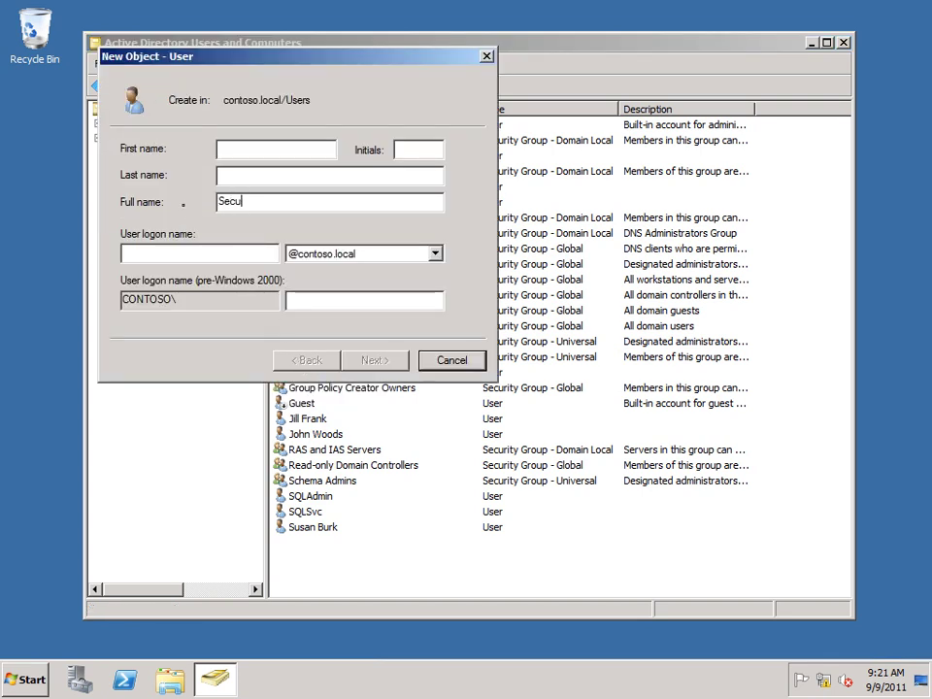
{"action": "type", "text": "reStoreSvc"}
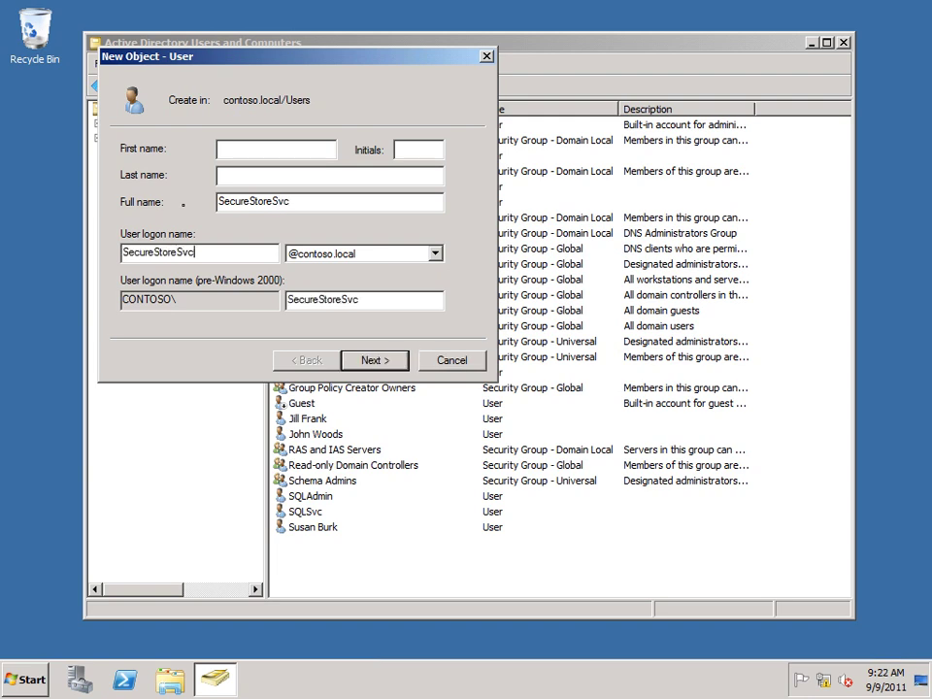
Step: Give SecureStoreSvc a never-expiring password with no change required at next logon
{"action": "left_click", "coordinate": [373, 360]}
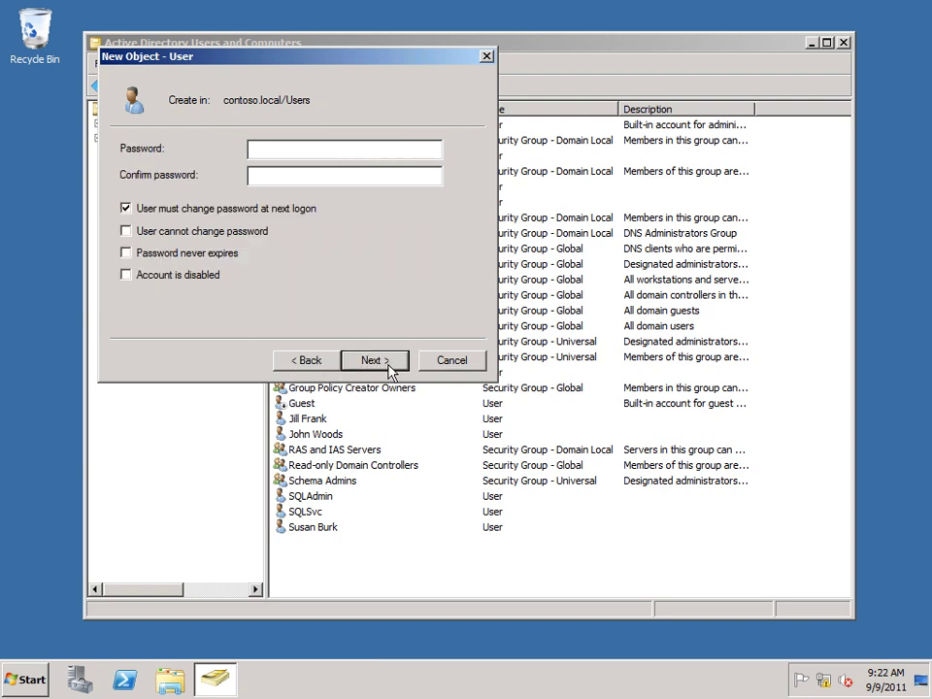
{"action": "type", "text": "password"}
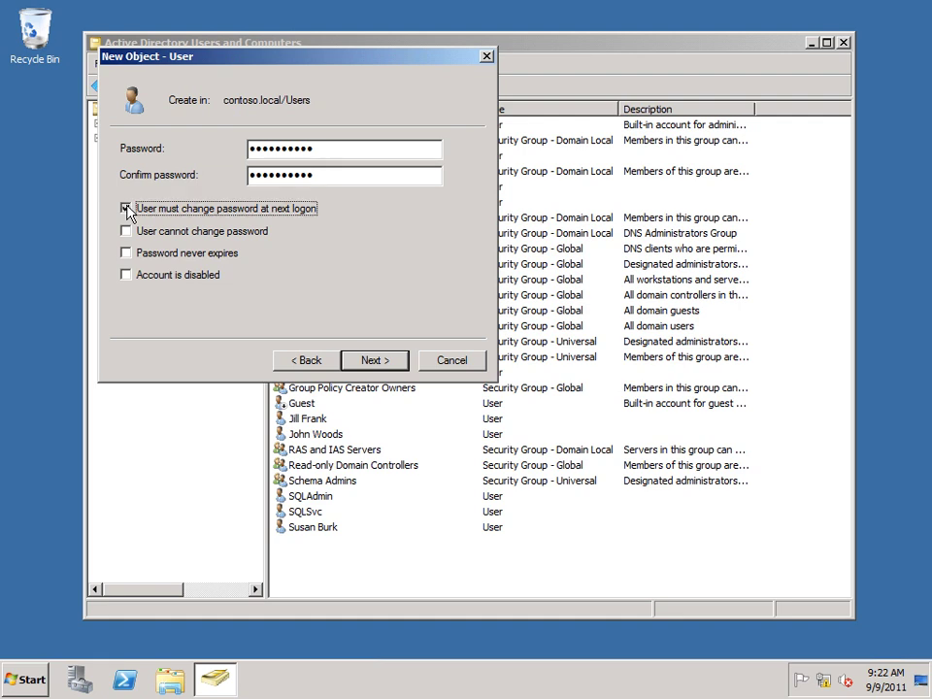
{"action": "left_click", "coordinate": [124, 208]}
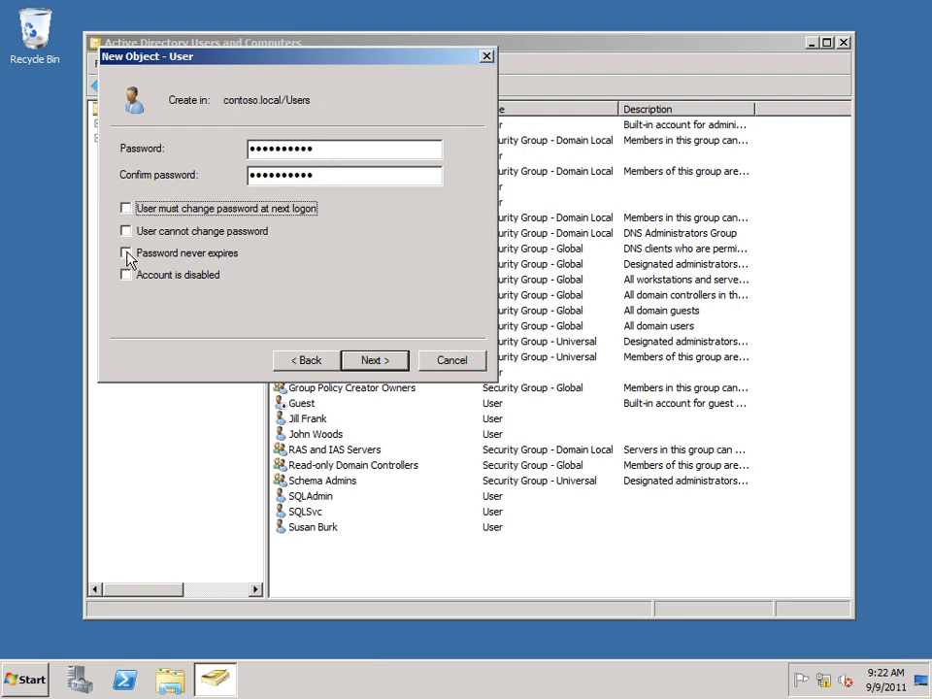
{"action": "left_click", "coordinate": [127, 252]}
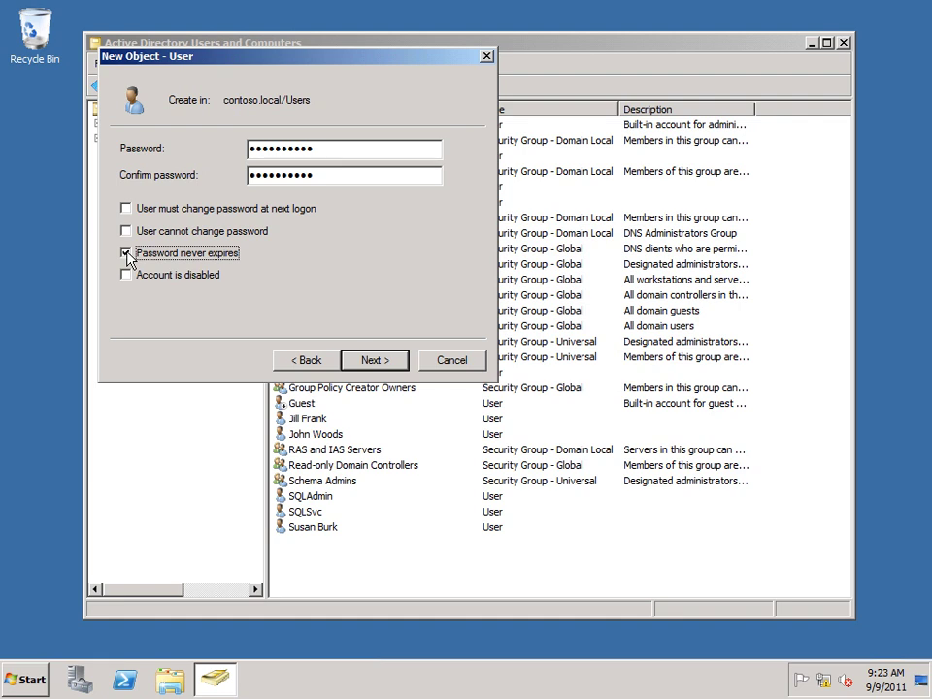
{"action": "left_click", "coordinate": [124, 252]}
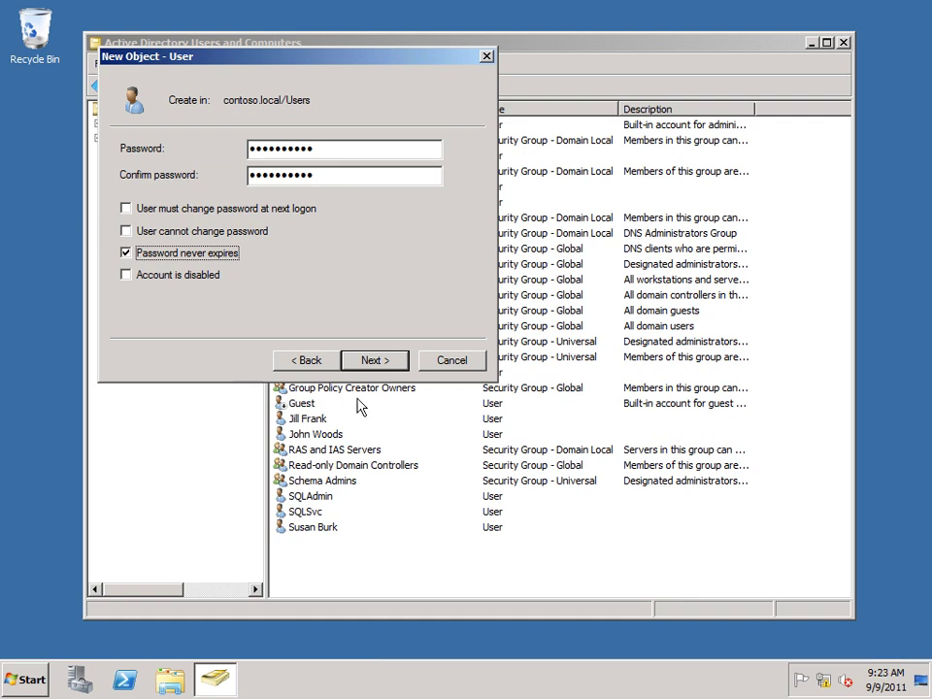
{"action": "left_click", "coordinate": [373, 359]}
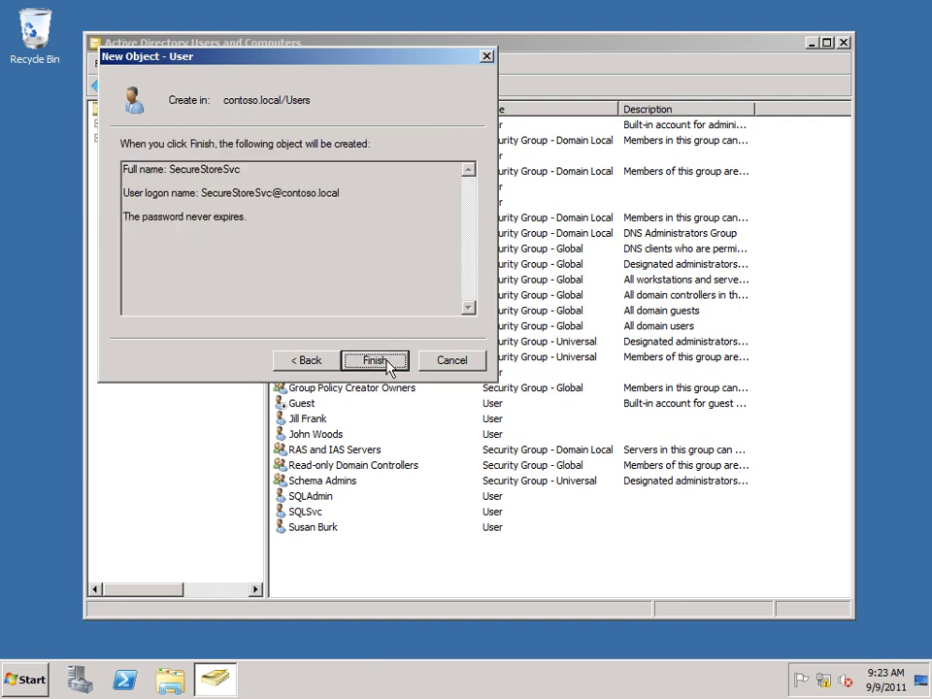
Step: Finish creating SecureStoreSvc, then show the SharePoint 2010 Products shortcuts on CONTOSO-APPSRV1
{"action": "left_click", "coordinate": [375, 359]}
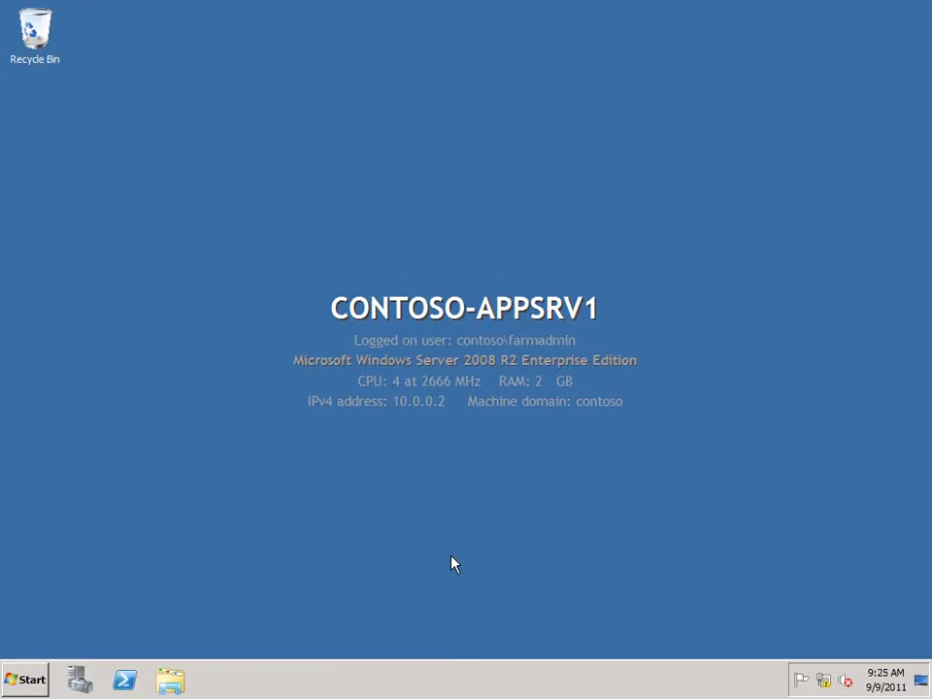
{"action": "left_click", "coordinate": [27, 680]}
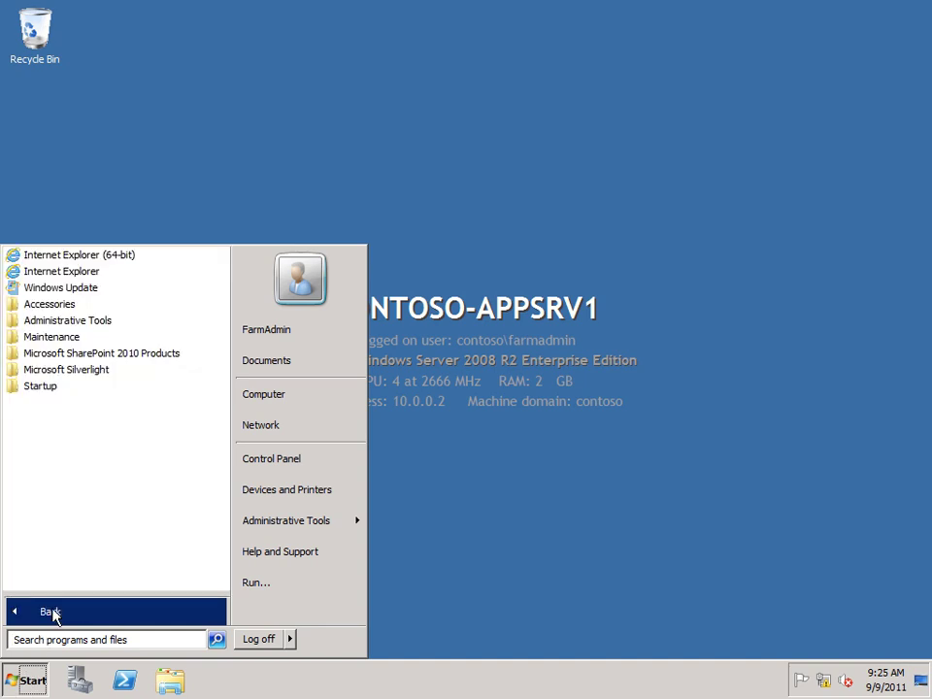
{"action": "mouse_move", "coordinate": [101, 354]}
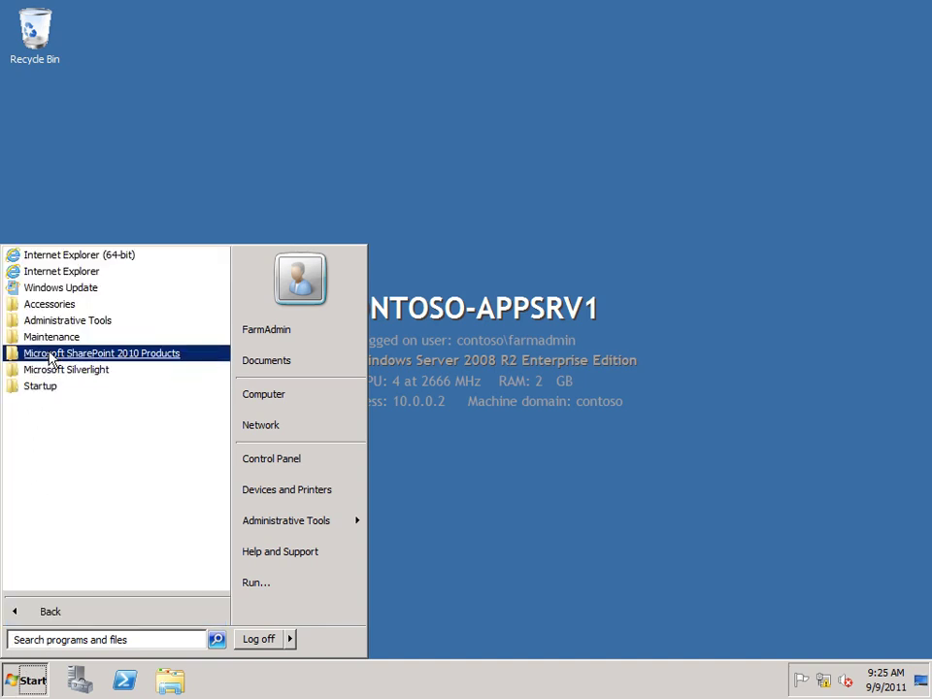
{"action": "left_click", "coordinate": [101, 354]}
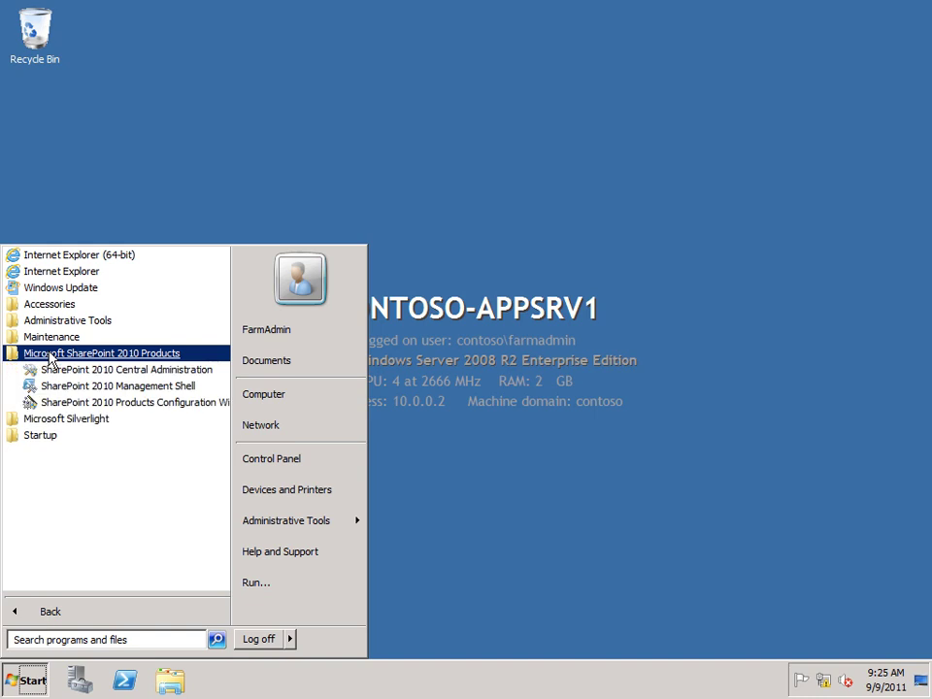
{"action": "mouse_move", "coordinate": [127, 369]}
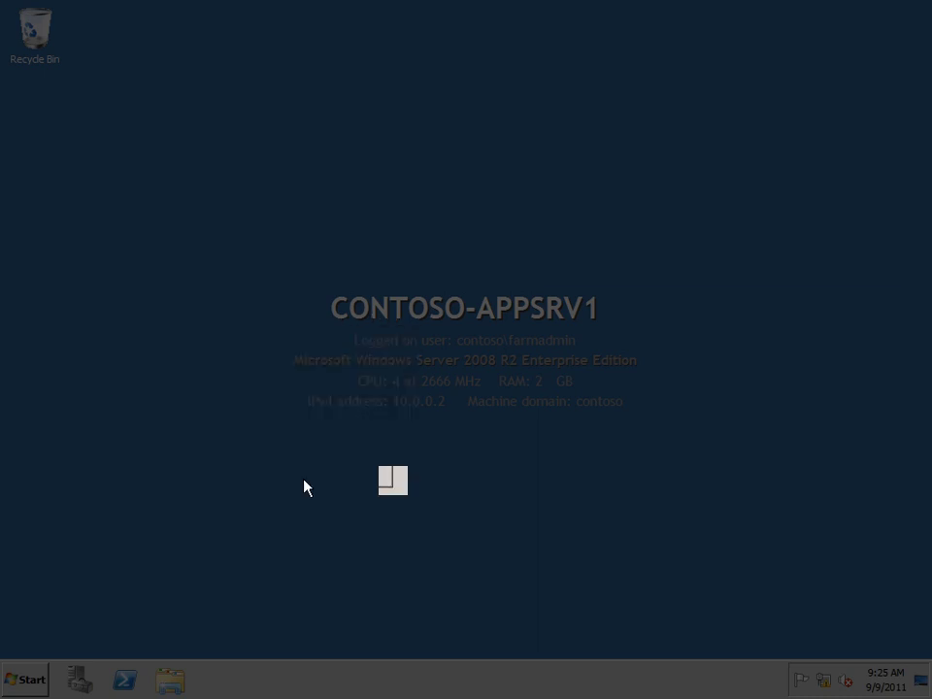
Step: Go to Security and view the farm's Managed Accounts list
{"action": "left_click", "coordinate": [216, 679]}
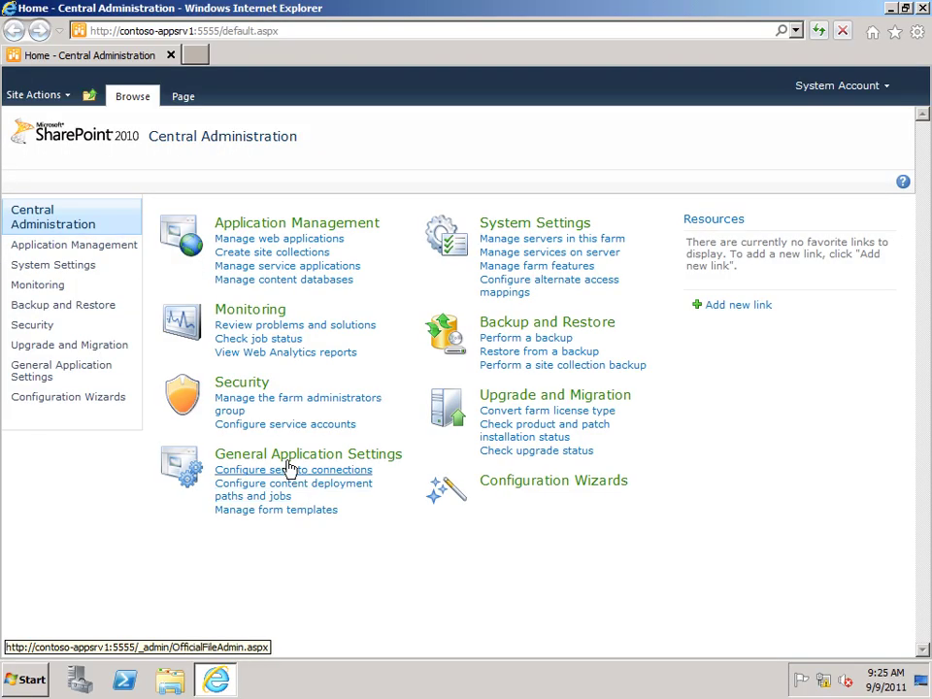
{"action": "mouse_move", "coordinate": [243, 381]}
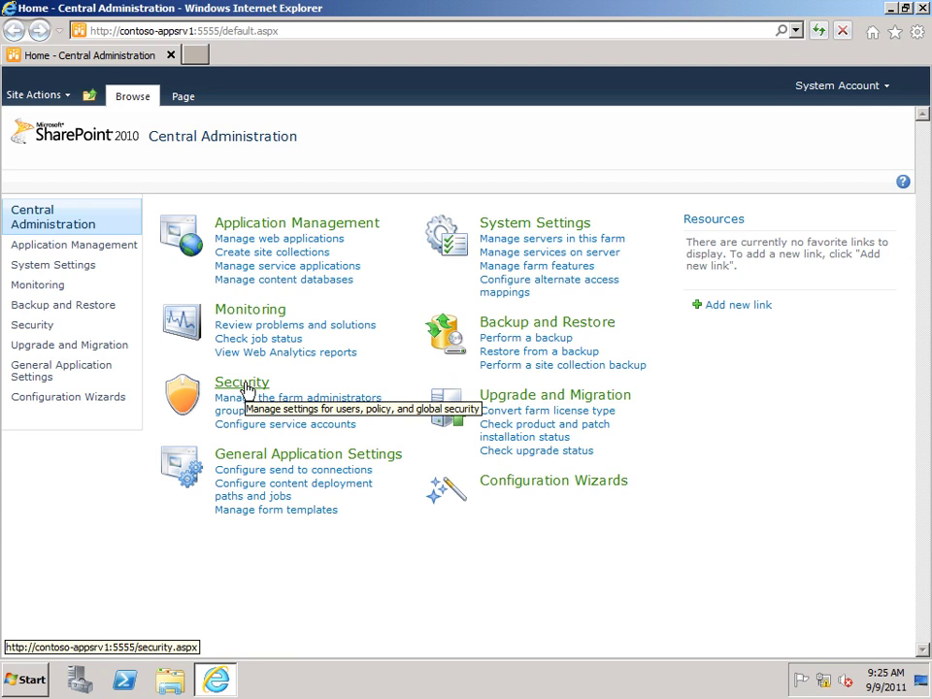
{"action": "left_click", "coordinate": [243, 381]}
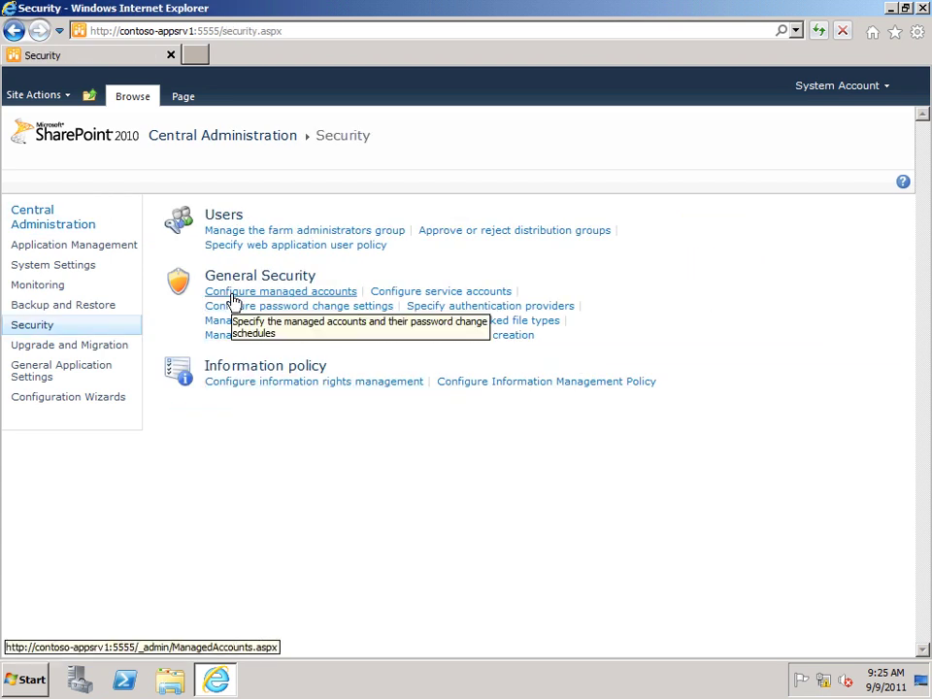
{"action": "left_click", "coordinate": [280, 292]}
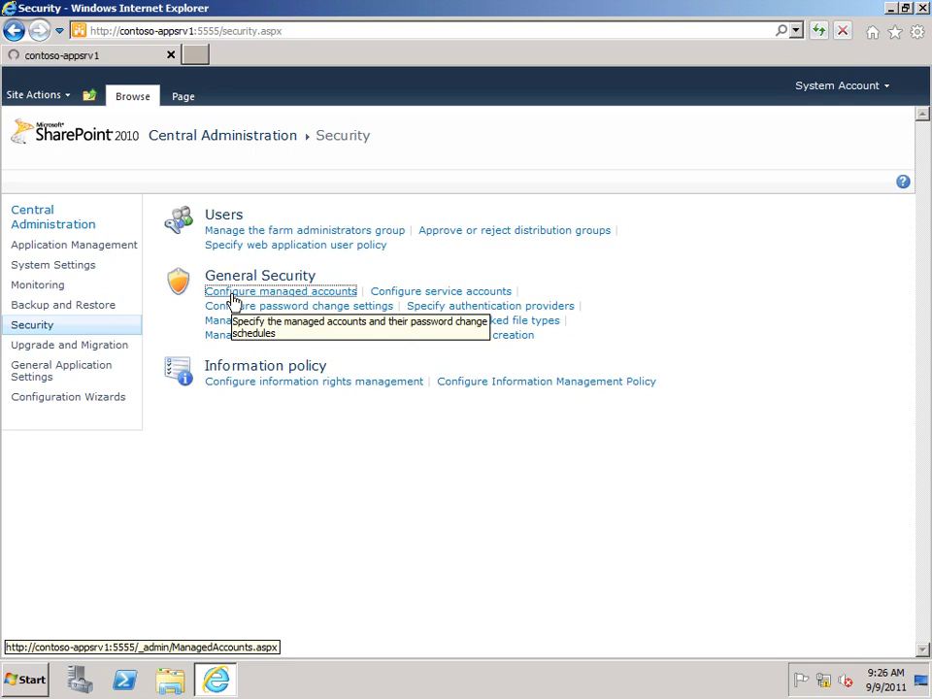
{"action": "left_click", "coordinate": [280, 291]}
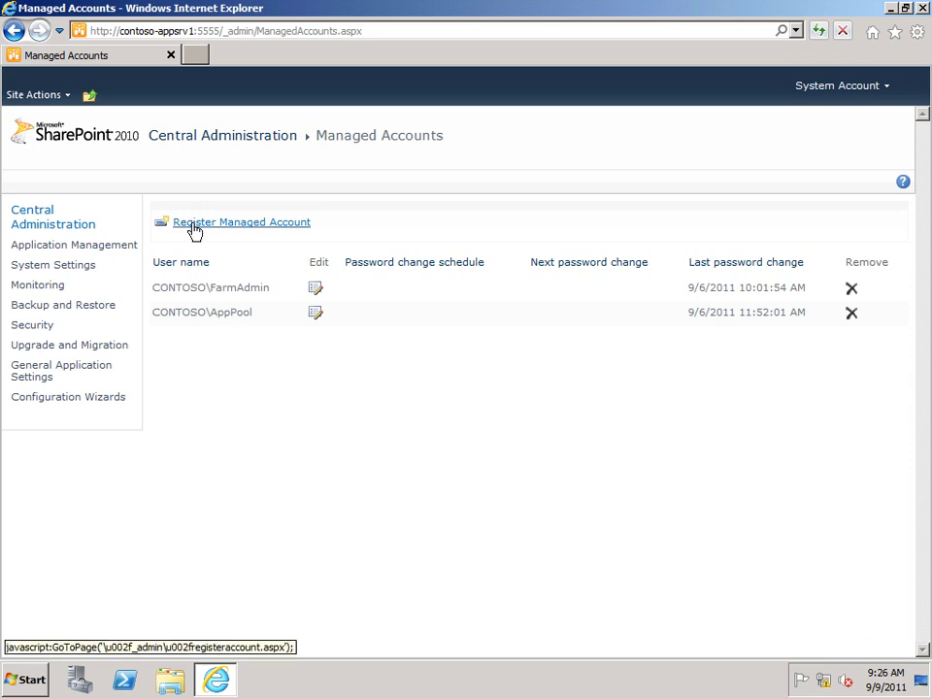
Step: Register contoso\SecureStoreSvc with its password as a managed account
{"action": "left_click", "coordinate": [241, 221]}
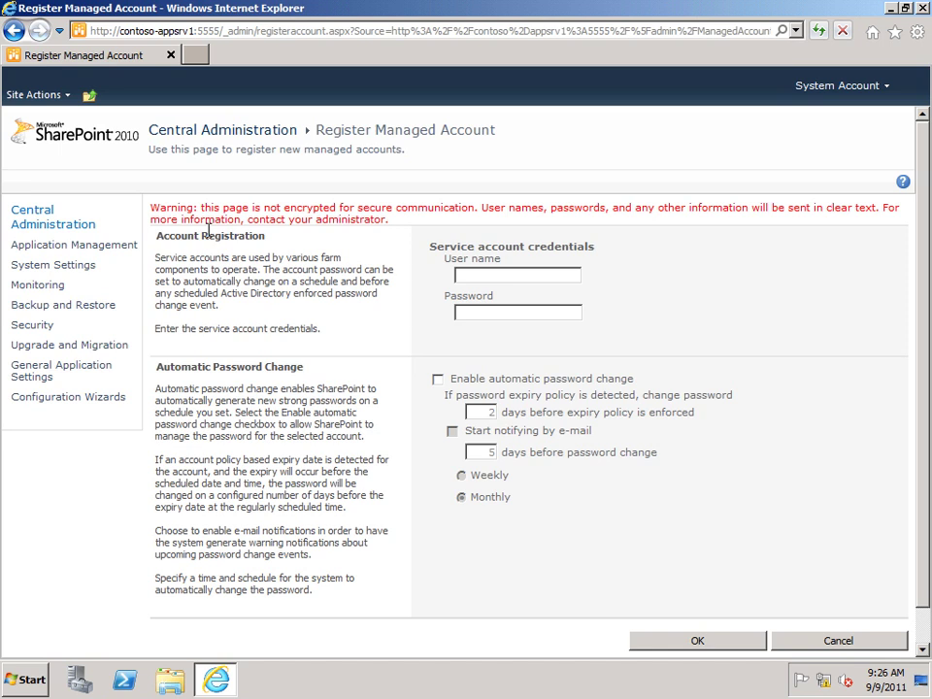
{"action": "mouse_move", "coordinate": [435, 283]}
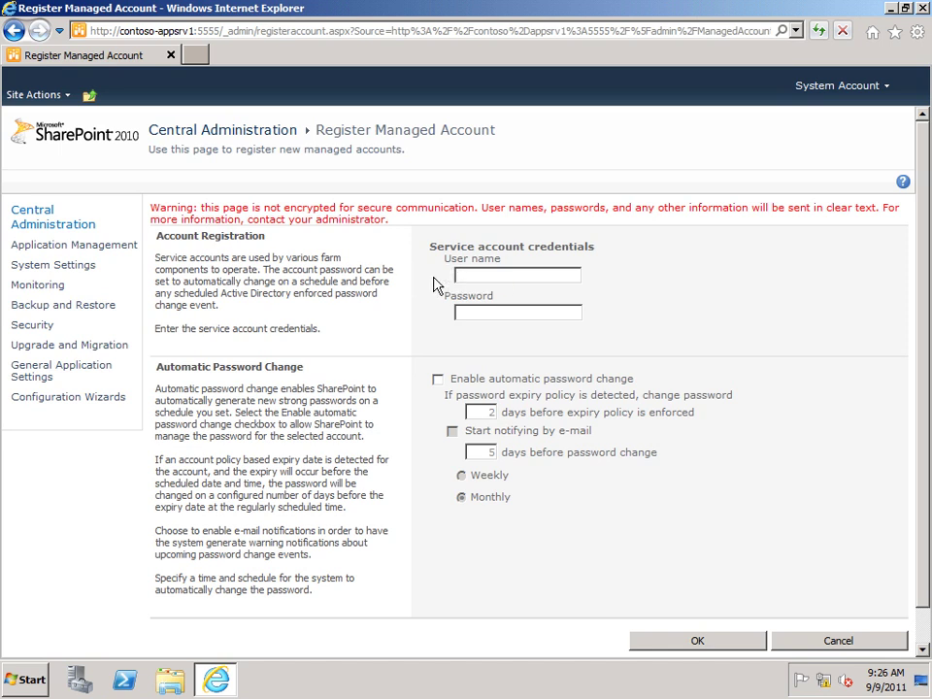
{"action": "type", "text": "Contoso\\SecureStoreSvc"}
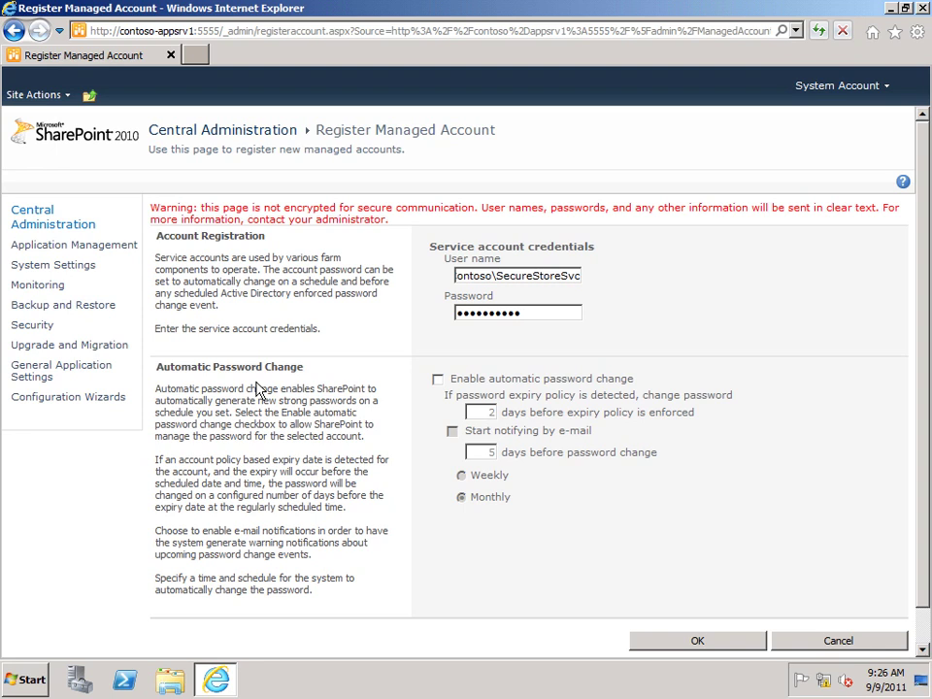
{"action": "mouse_move", "coordinate": [439, 396]}
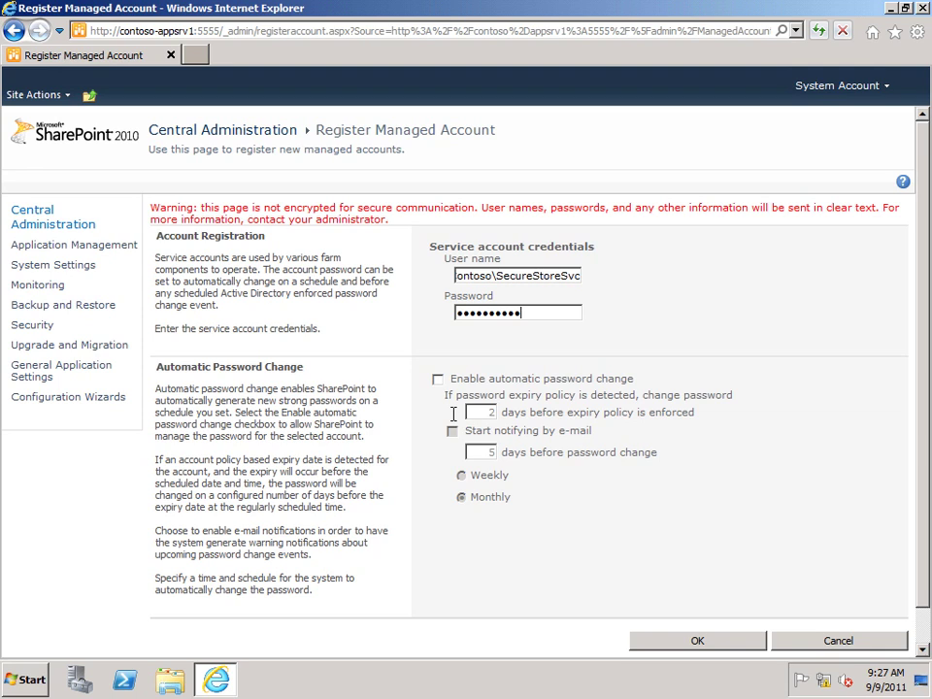
{"action": "mouse_move", "coordinate": [439, 406]}
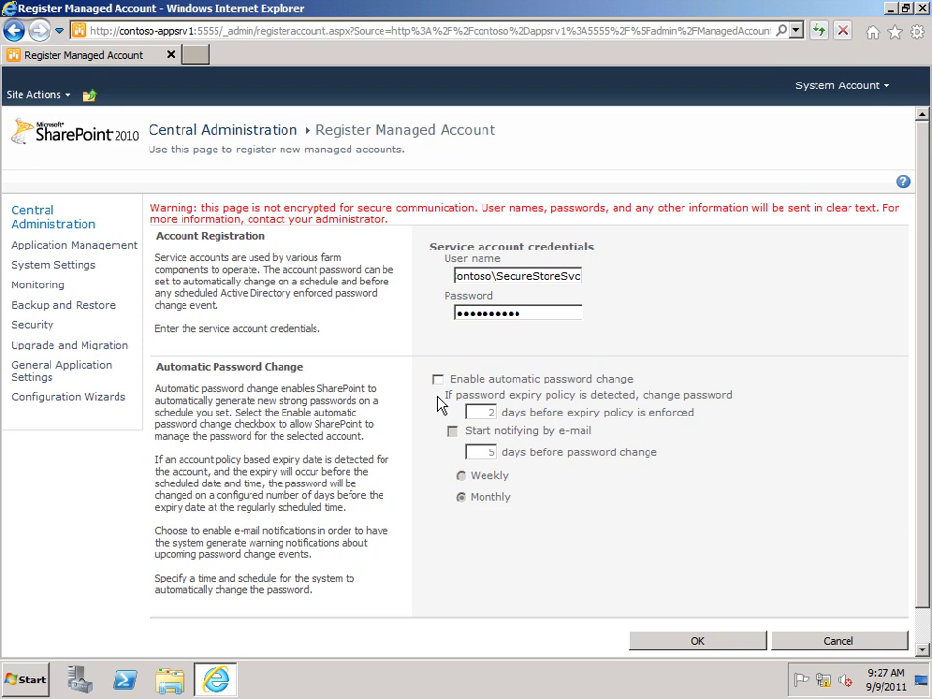
{"action": "mouse_move", "coordinate": [684, 580]}
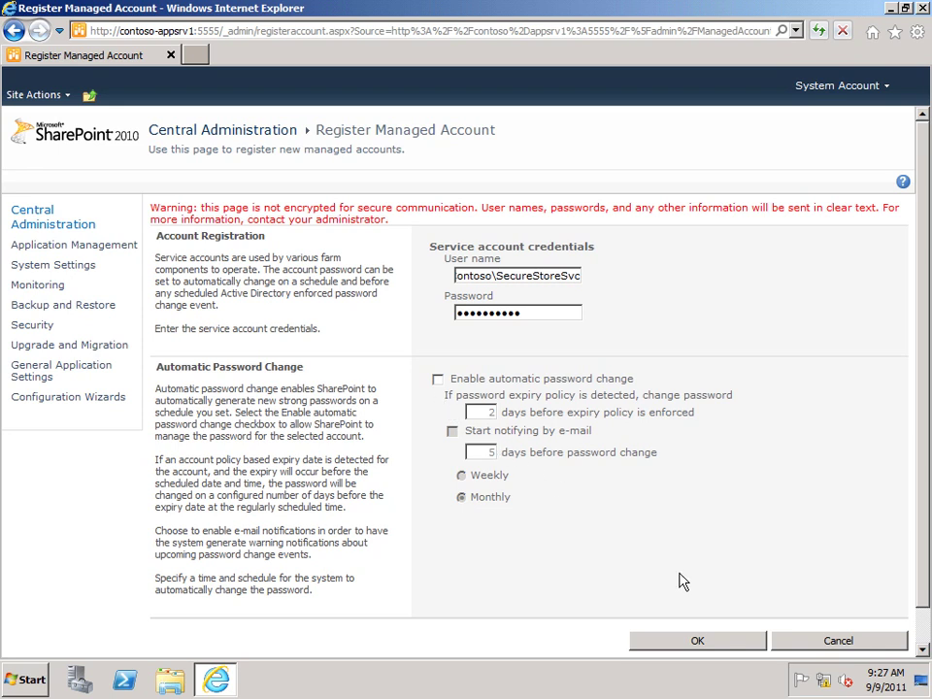
{"action": "left_click", "coordinate": [697, 641]}
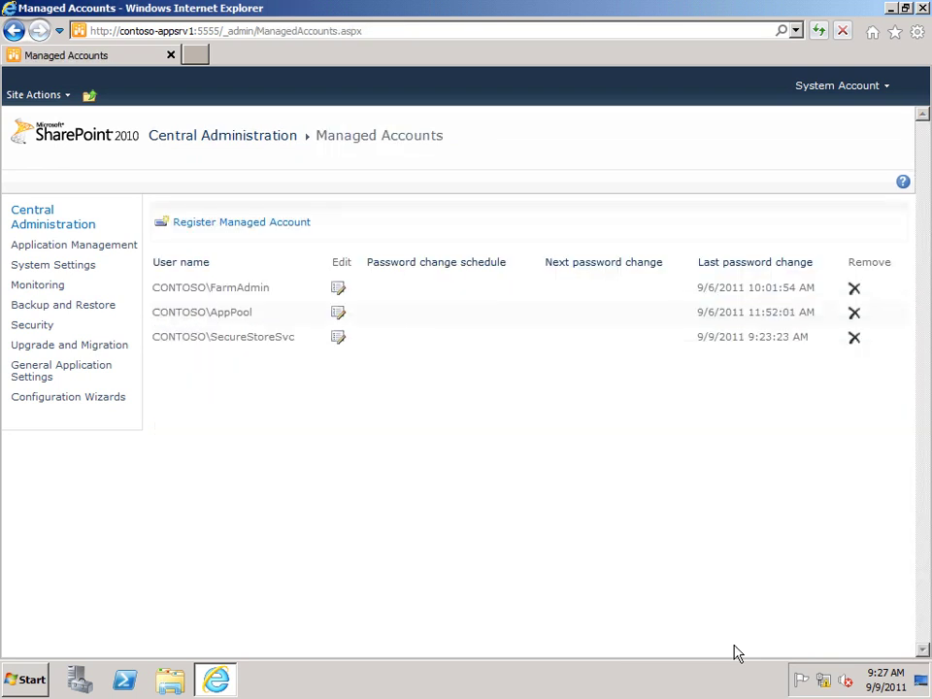
{"action": "mouse_move", "coordinate": [233, 358]}
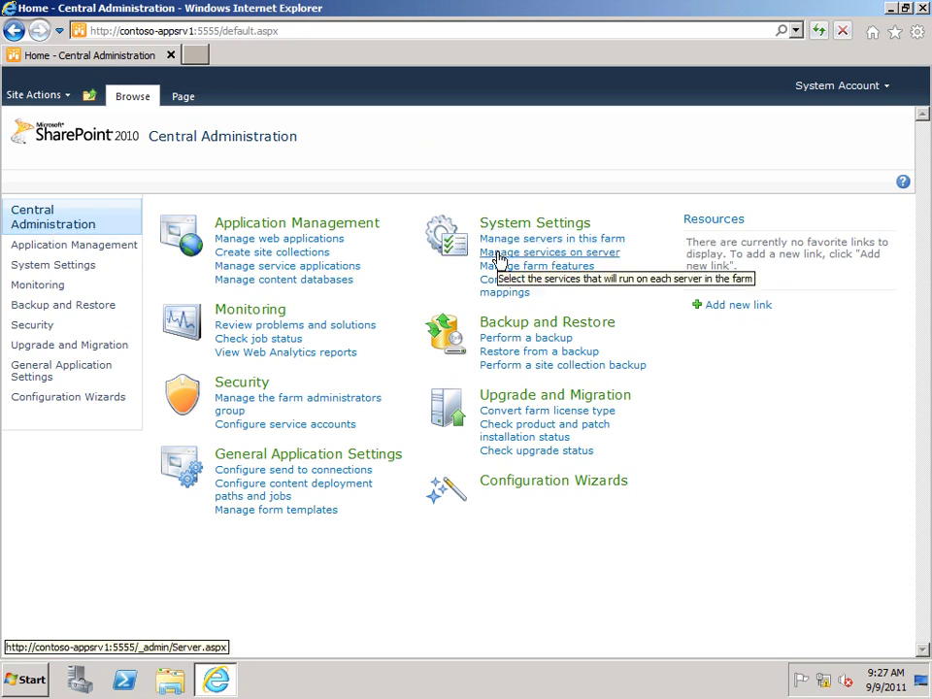
Step: View services on server and bring up the Select Server dialog
{"action": "left_click", "coordinate": [551, 253]}
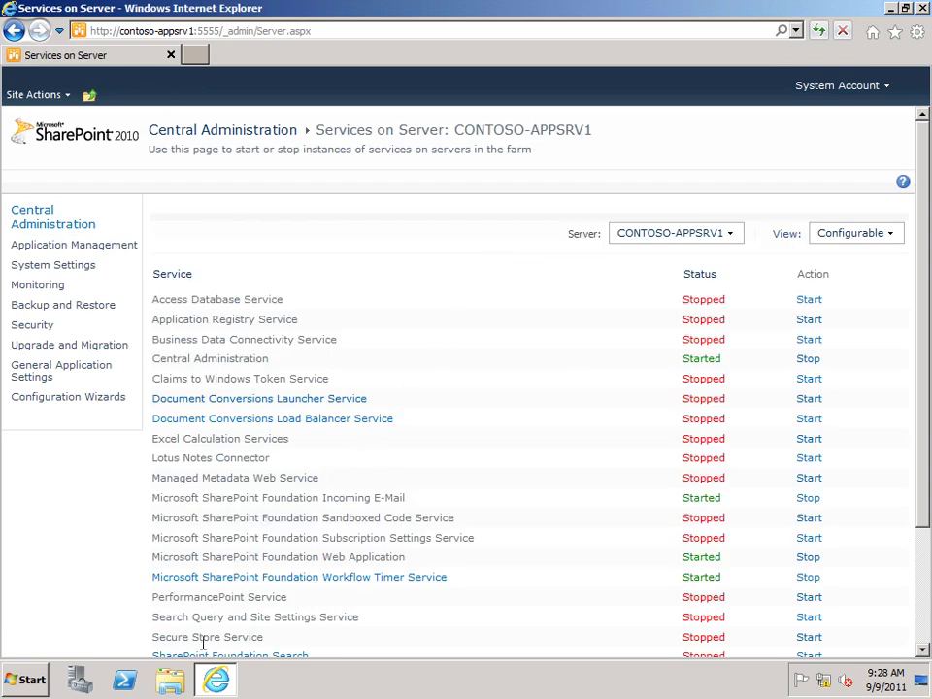
{"action": "mouse_move", "coordinate": [695, 640]}
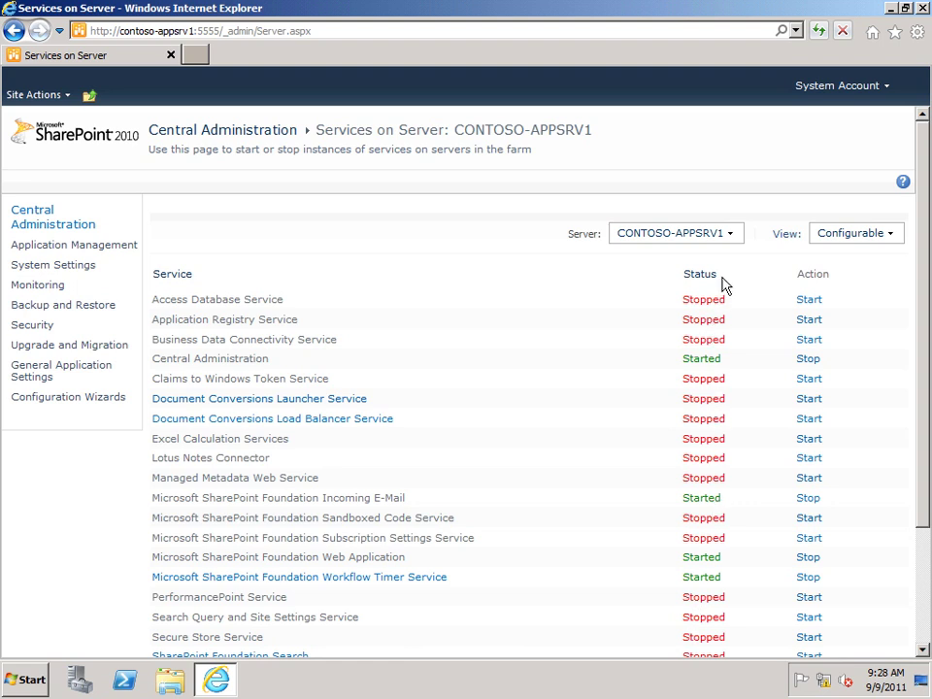
{"action": "mouse_move", "coordinate": [660, 264]}
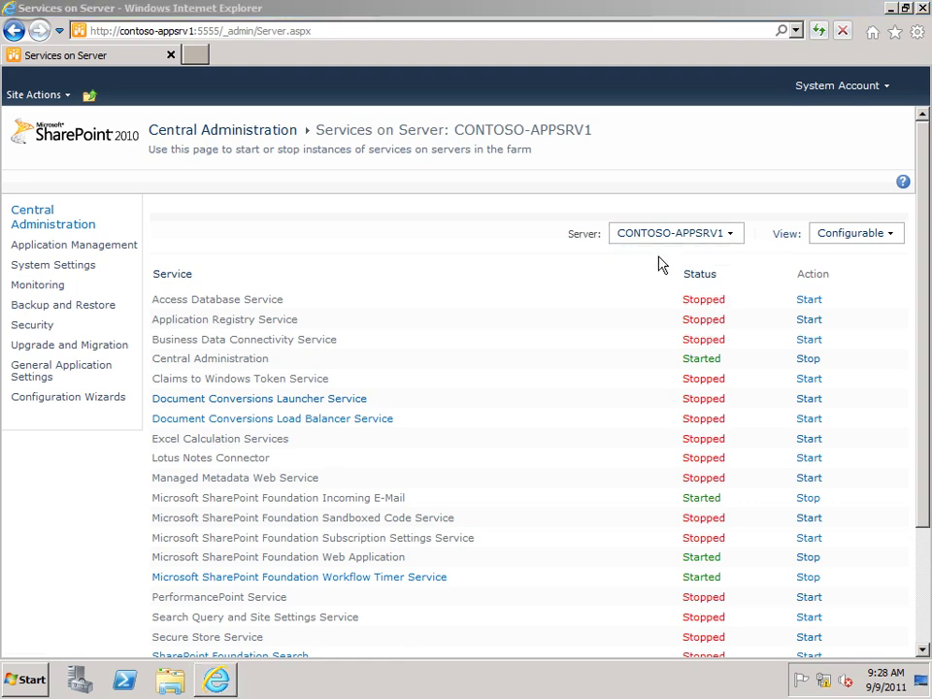
{"action": "left_click", "coordinate": [672, 233]}
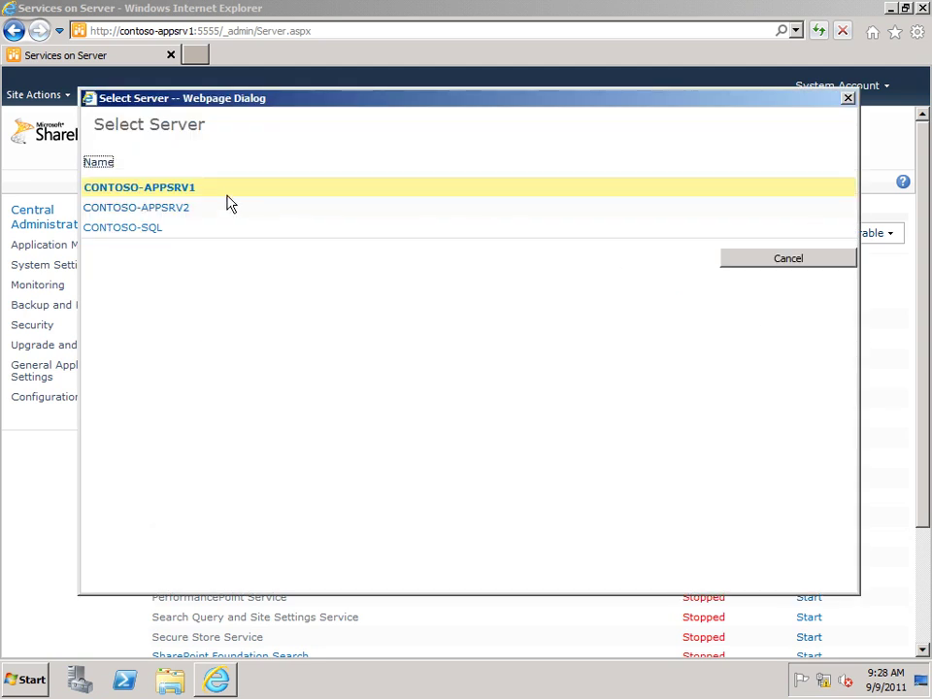
{"action": "mouse_move", "coordinate": [198, 213]}
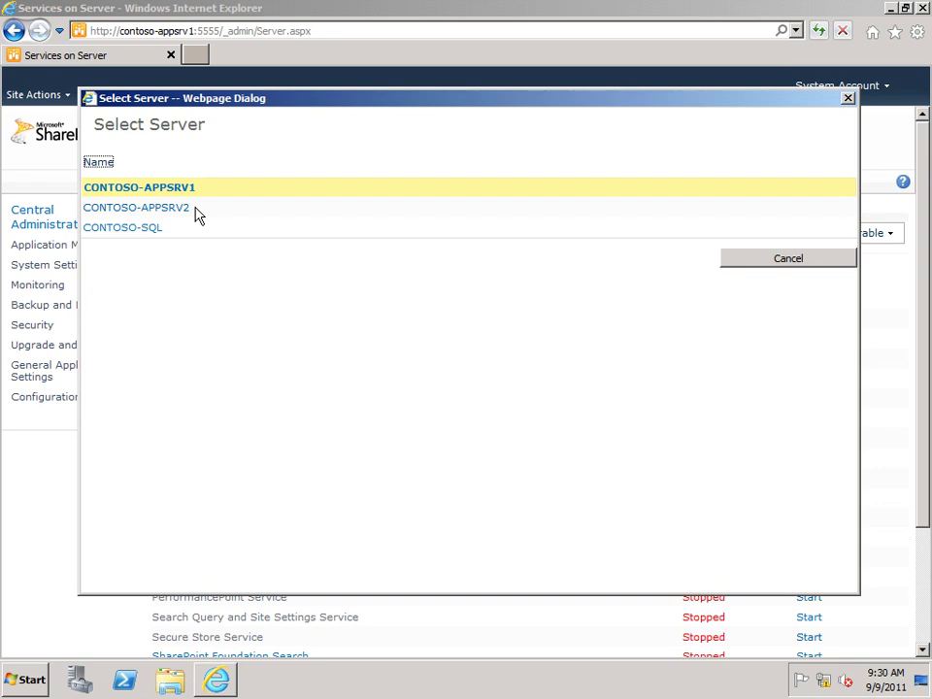
{"action": "mouse_move", "coordinate": [160, 214]}
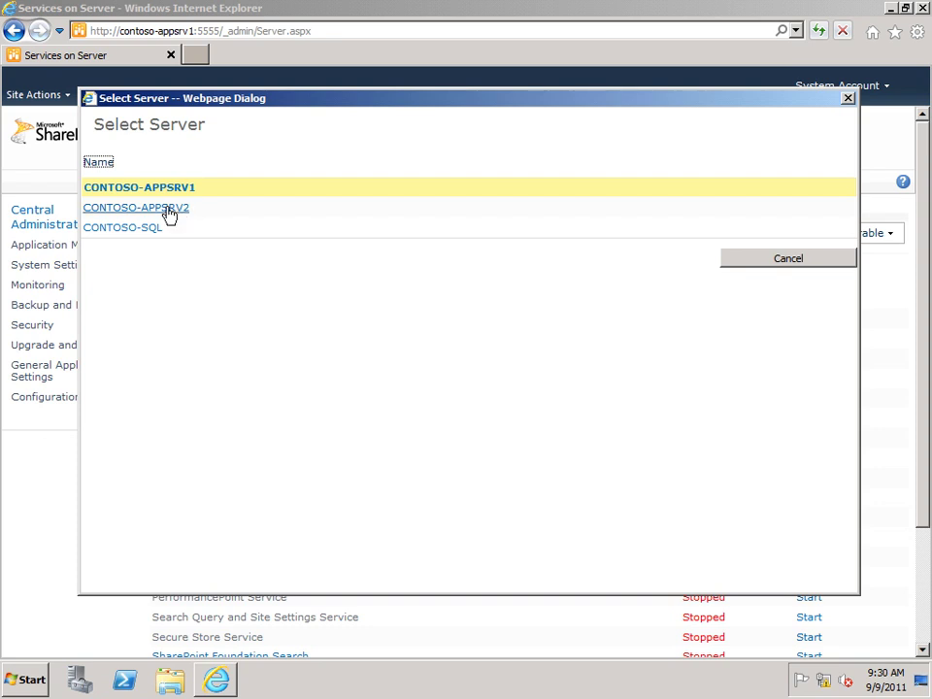
Step: Start the Secure Store Service on CONTOSO-APPSRV2 and refresh its status
{"action": "left_click", "coordinate": [136, 206]}
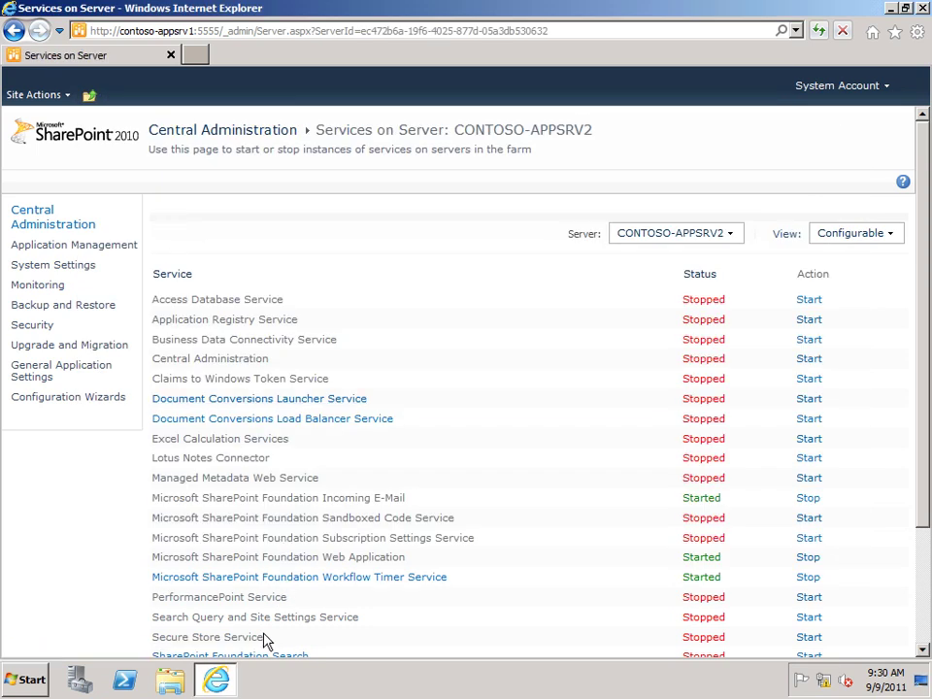
{"action": "mouse_move", "coordinate": [540, 660]}
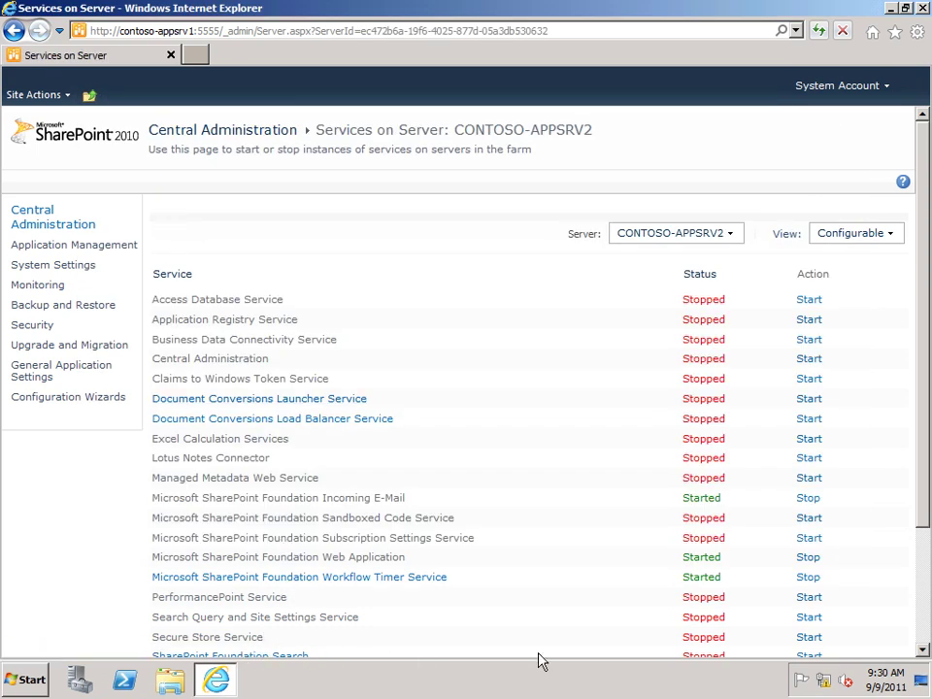
{"action": "left_click", "coordinate": [808, 637]}
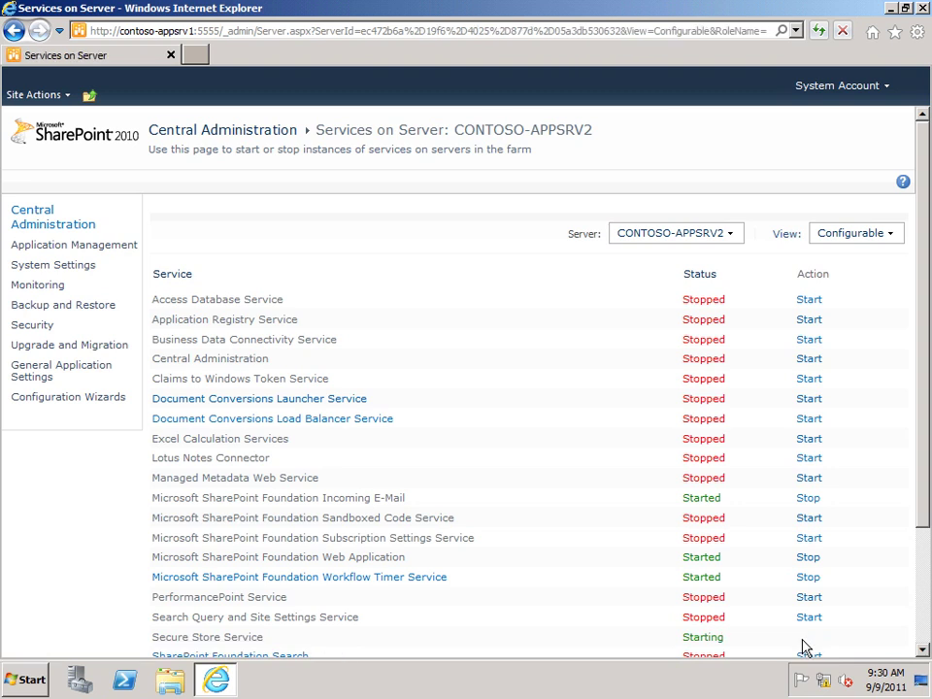
{"action": "mouse_move", "coordinate": [715, 637]}
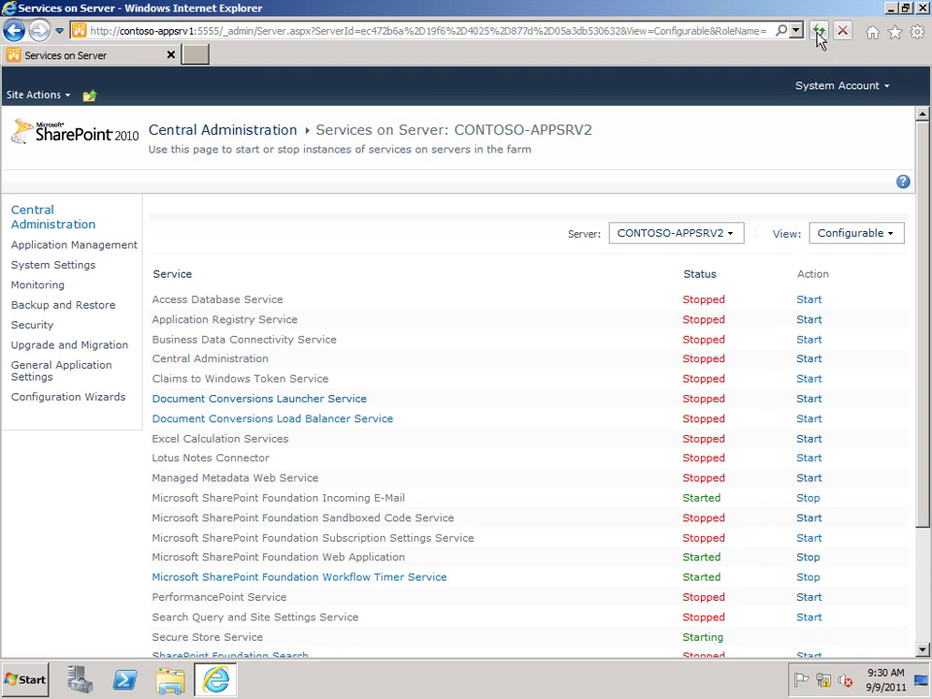
{"action": "left_click", "coordinate": [819, 31]}
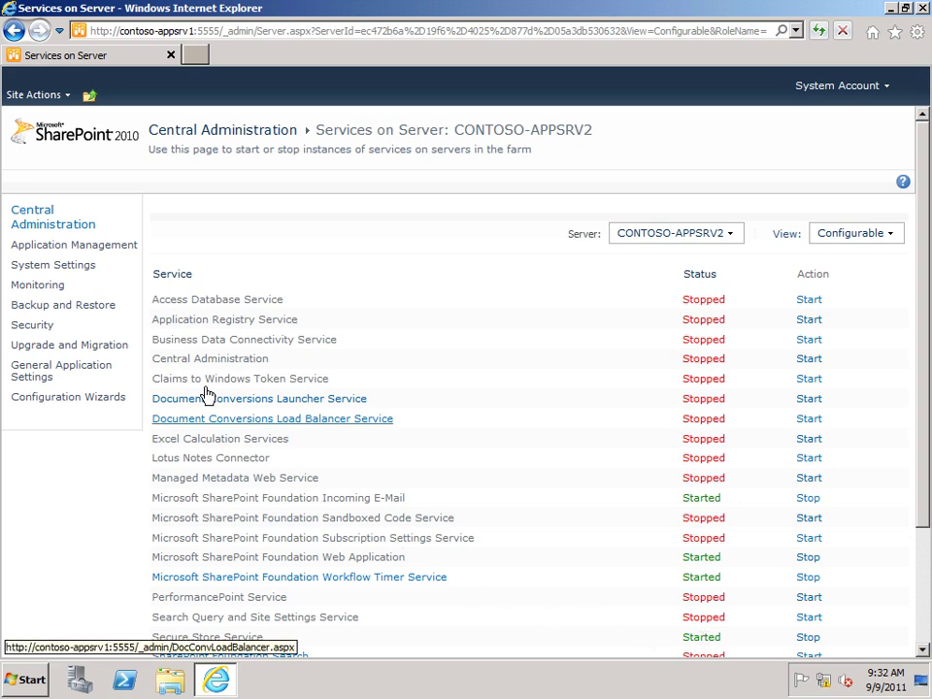
Step: From Manage service applications, list the new service application types
{"action": "left_click", "coordinate": [52, 217]}
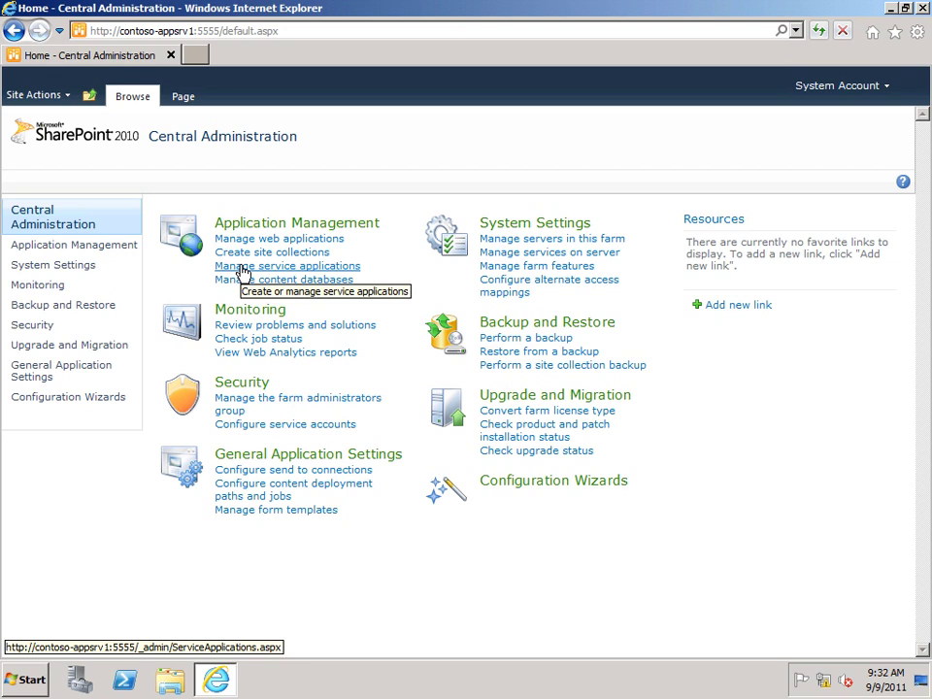
{"action": "left_click", "coordinate": [287, 264]}
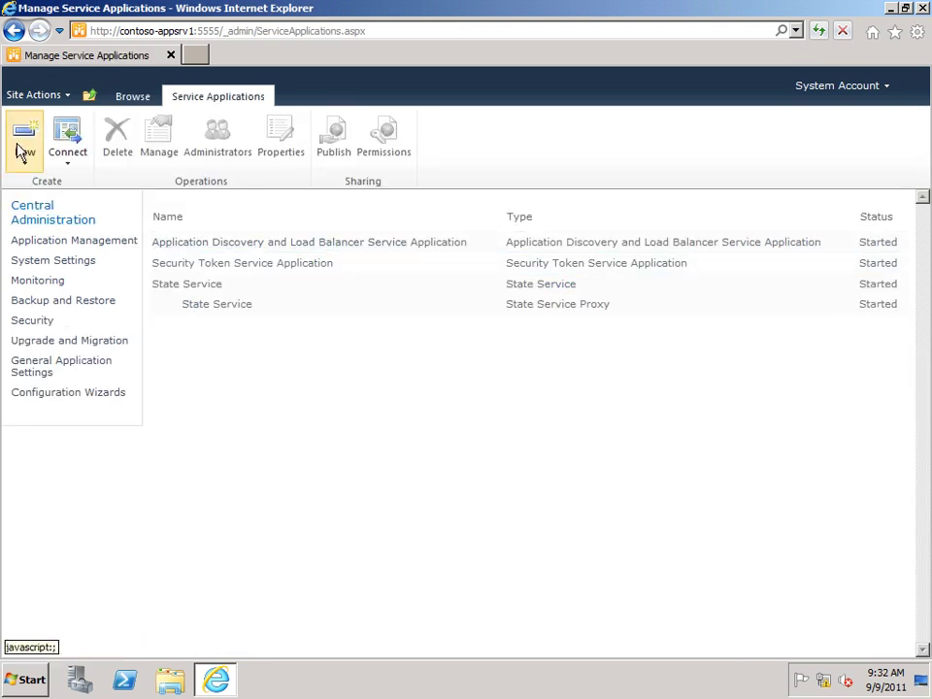
{"action": "left_click", "coordinate": [23, 136]}
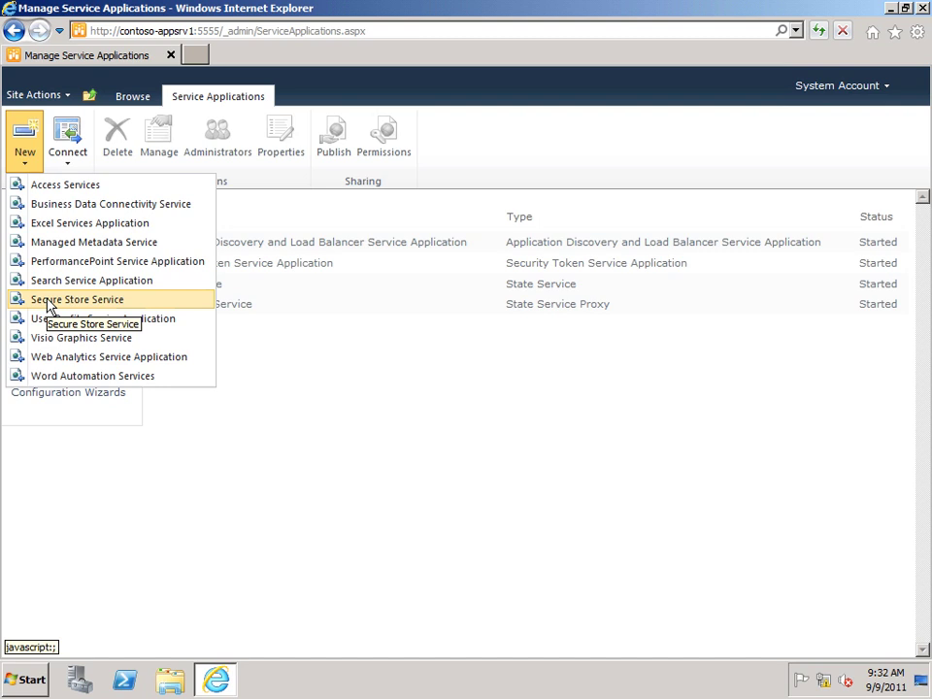
Step: Start a Secure Store Service application named Secure Store Service on Contoso-SQL
{"action": "left_click", "coordinate": [78, 299]}
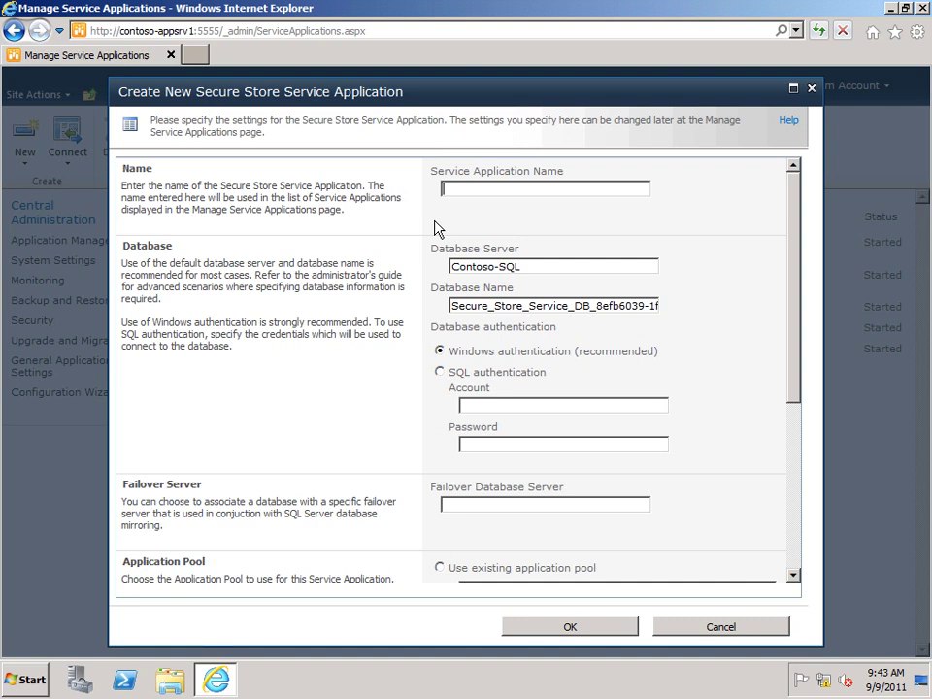
{"action": "type", "text": "Secure Store Service"}
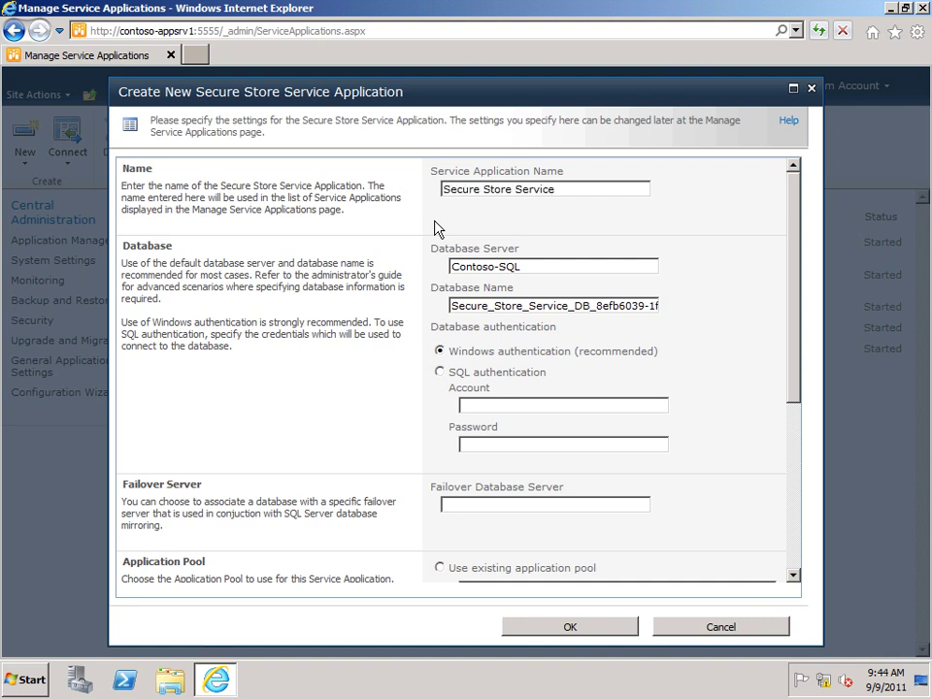
{"action": "mouse_move", "coordinate": [435, 268]}
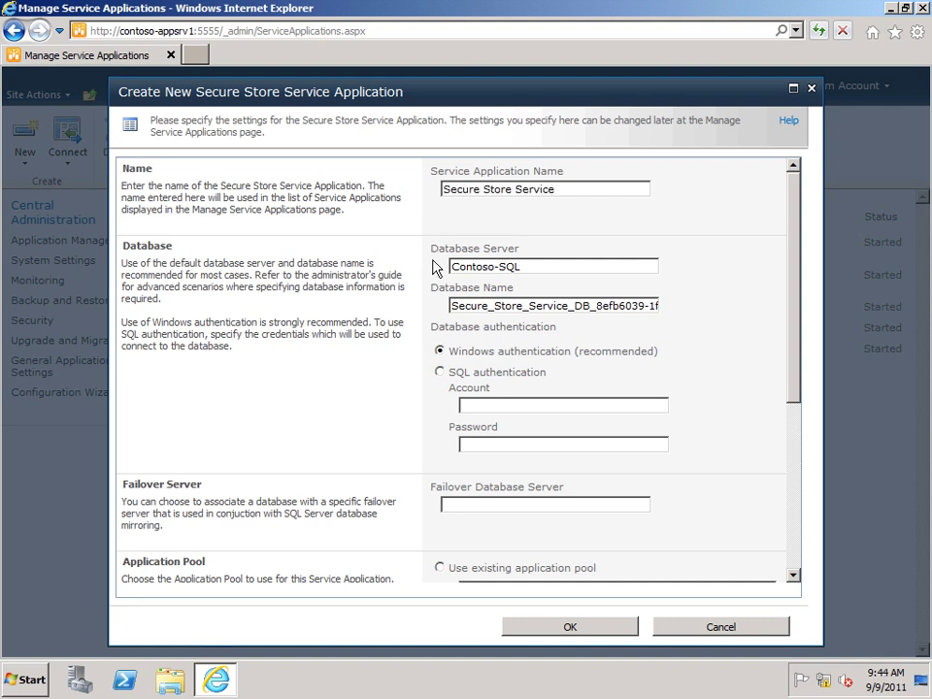
{"action": "left_click", "coordinate": [544, 189]}
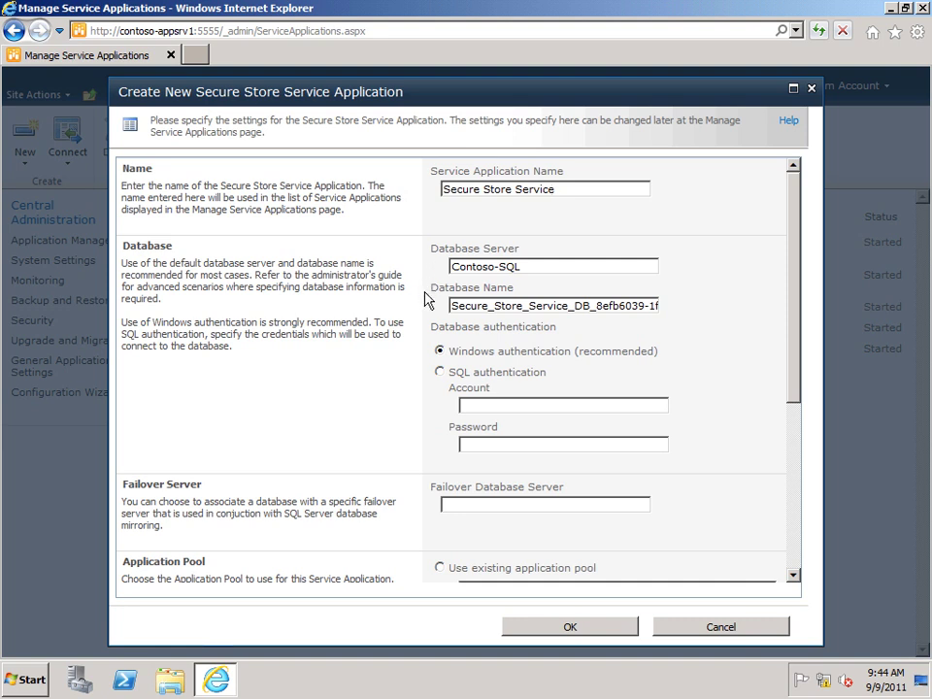
{"action": "mouse_move", "coordinate": [435, 304]}
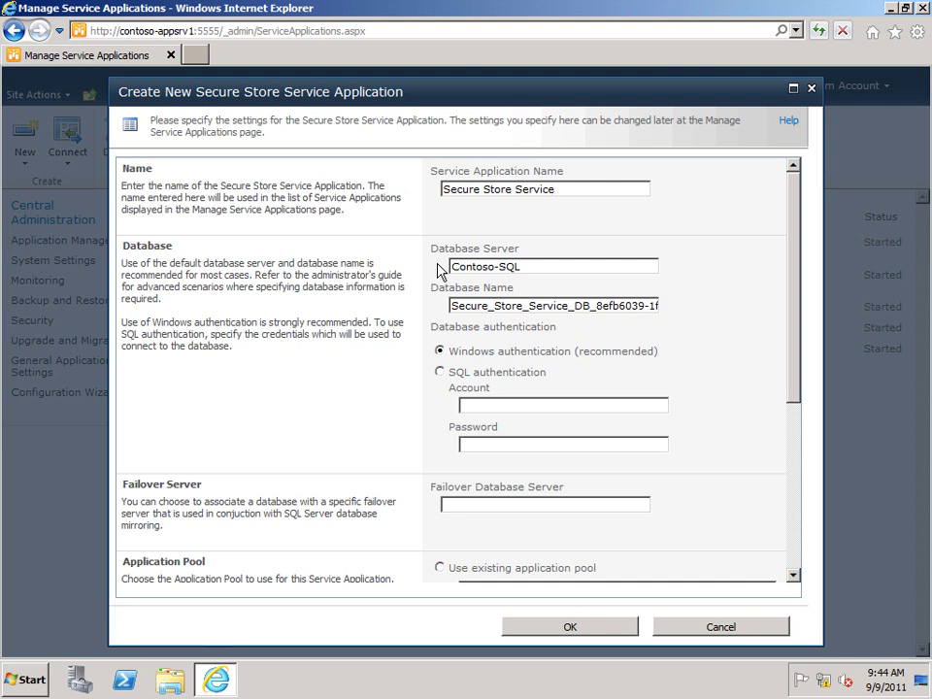
{"action": "mouse_move", "coordinate": [217, 490]}
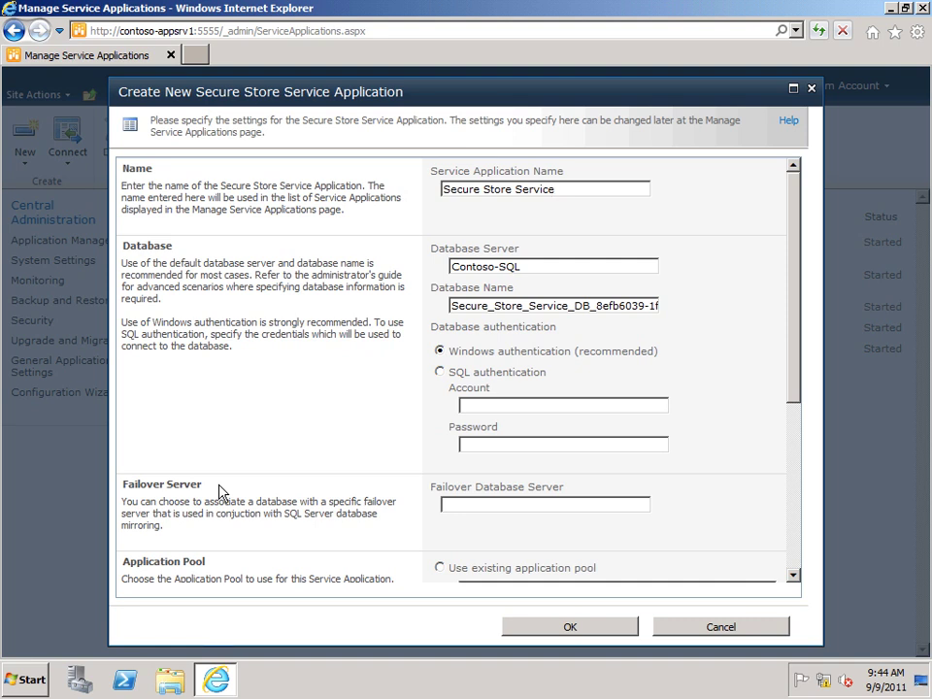
{"action": "left_click", "coordinate": [546, 188]}
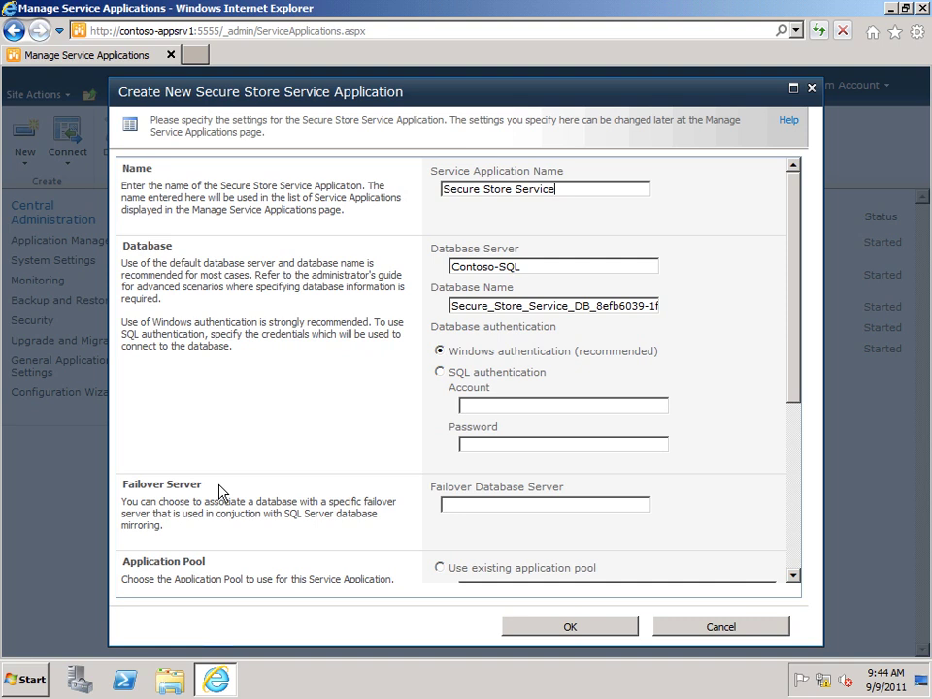
{"action": "mouse_move", "coordinate": [792, 524]}
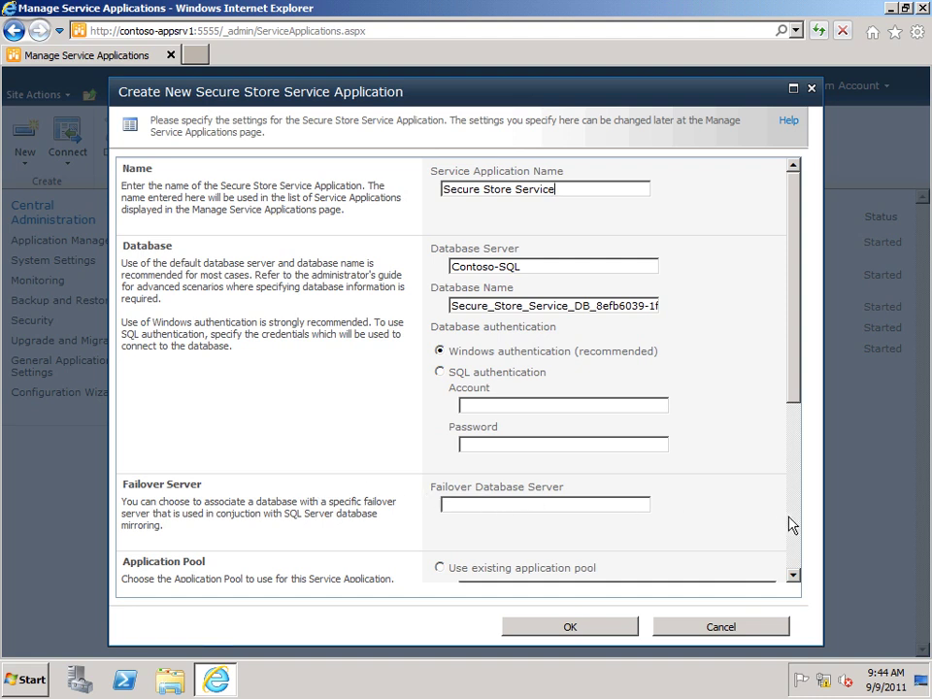
Step: Choose a new application pool named SecureStoreAppPool for the service application
{"action": "scroll", "scroll_direction": "down", "scroll_amount": 3}
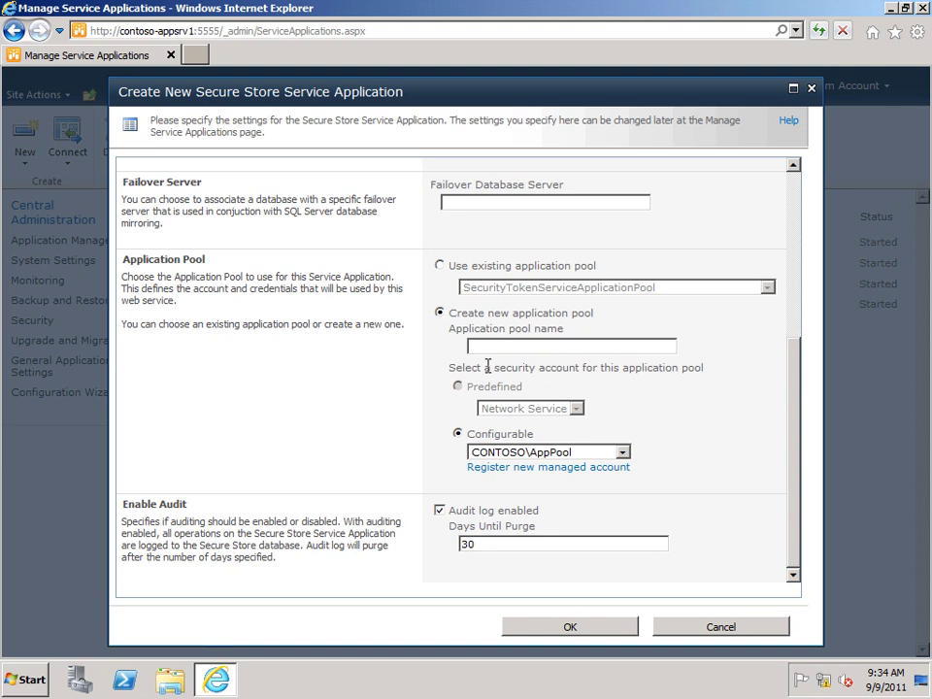
{"action": "type", "text": "SecureStor"}
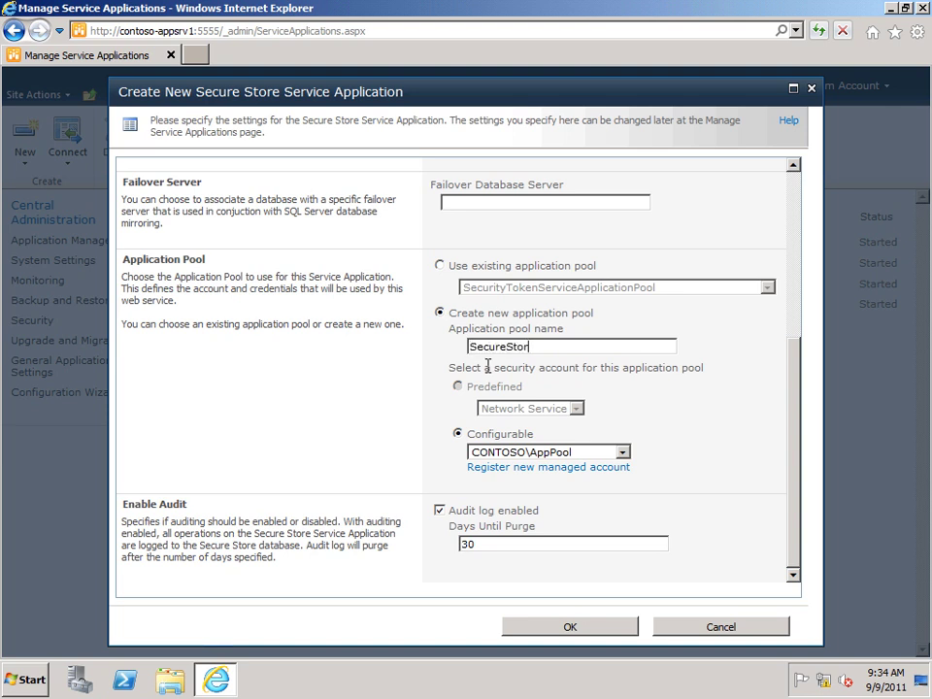
{"action": "type", "text": "eAppPool"}
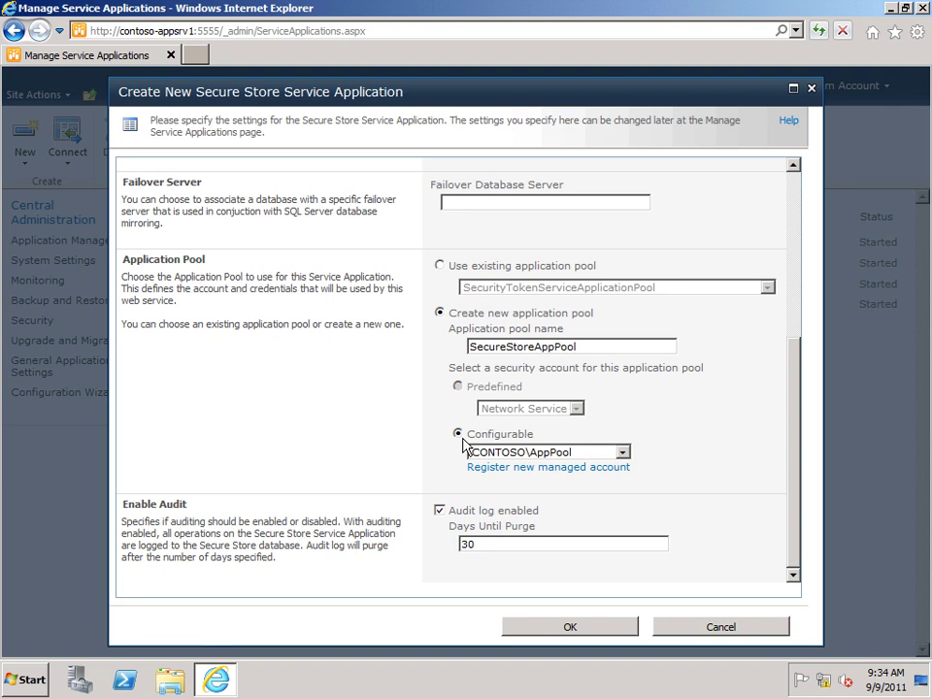
{"action": "left_click", "coordinate": [573, 345]}
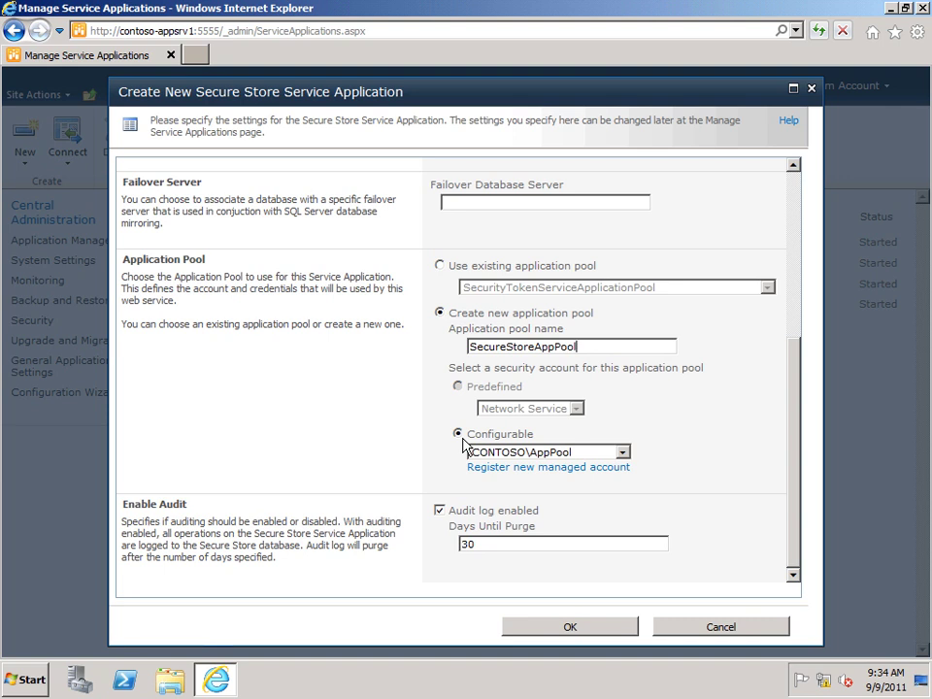
{"action": "mouse_move", "coordinate": [626, 455]}
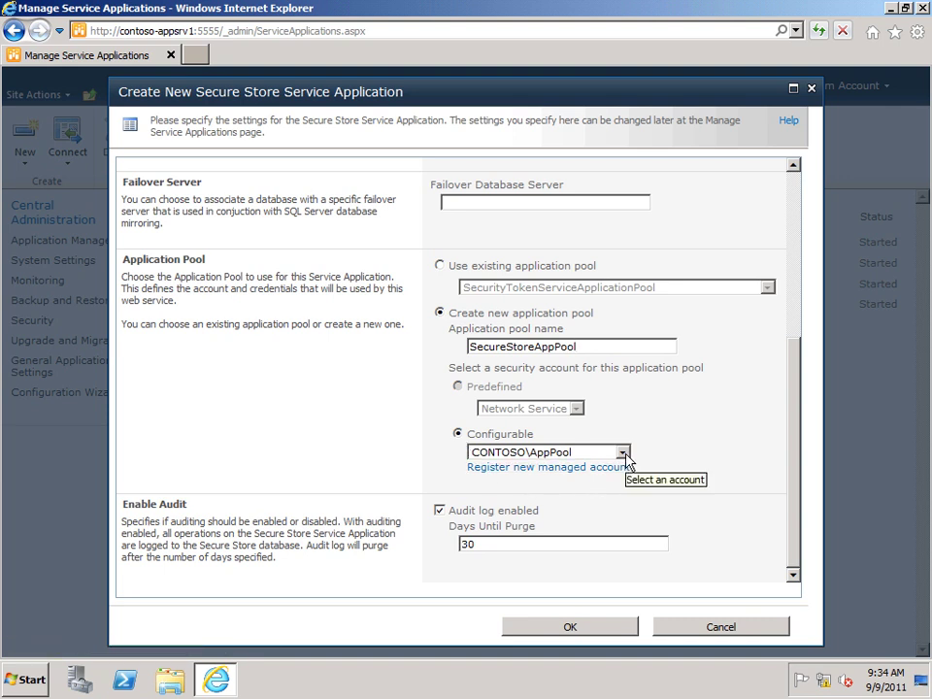
Step: Run the pool as managed account CONTOSO\SecureStoreSvc and submit the new service application
{"action": "left_click", "coordinate": [621, 450]}
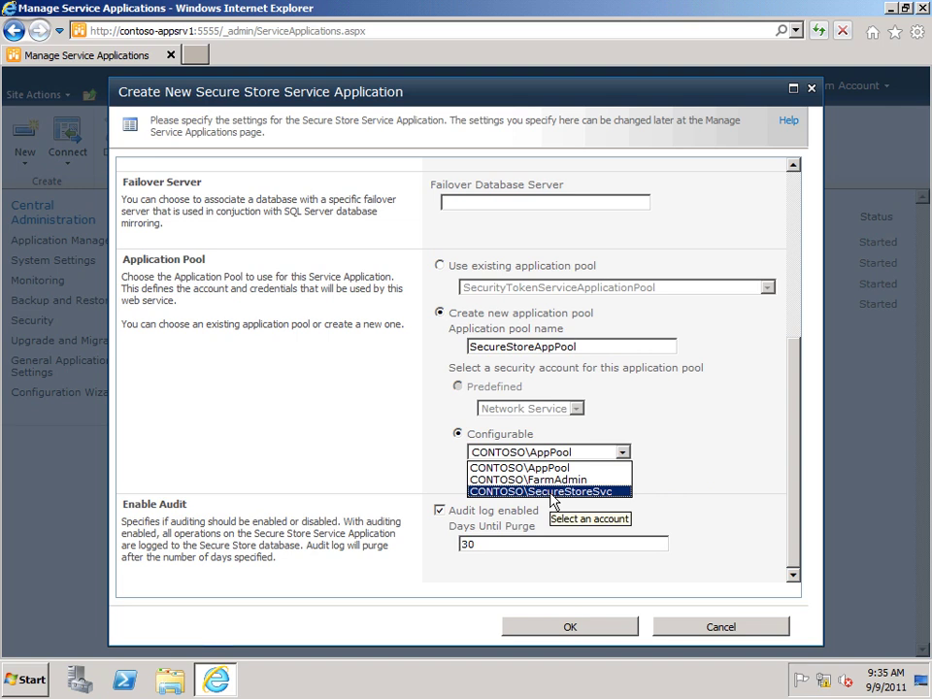
{"action": "left_click", "coordinate": [548, 491]}
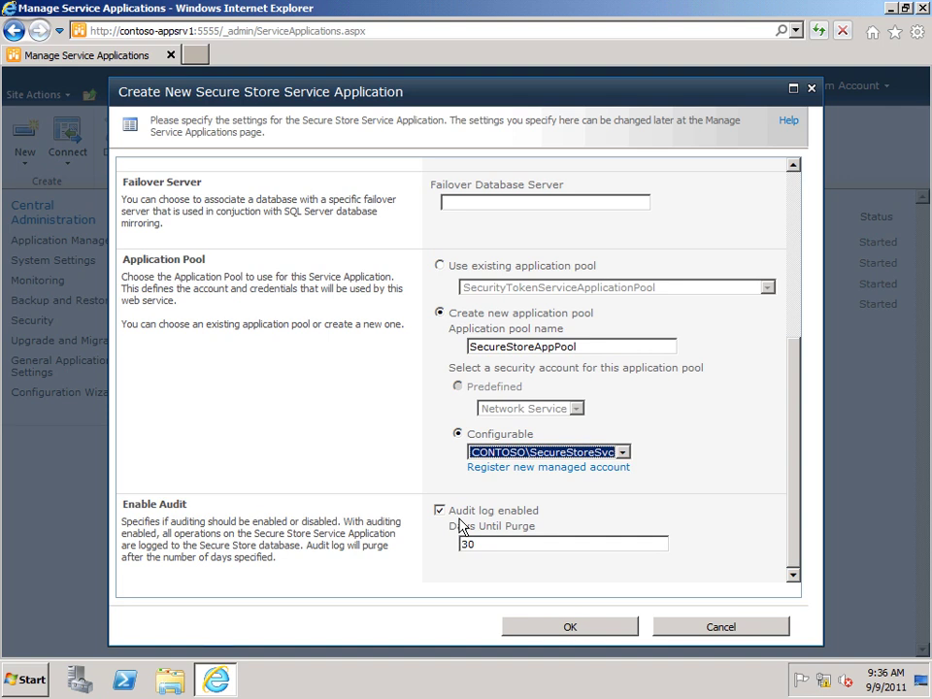
{"action": "left_click", "coordinate": [571, 626]}
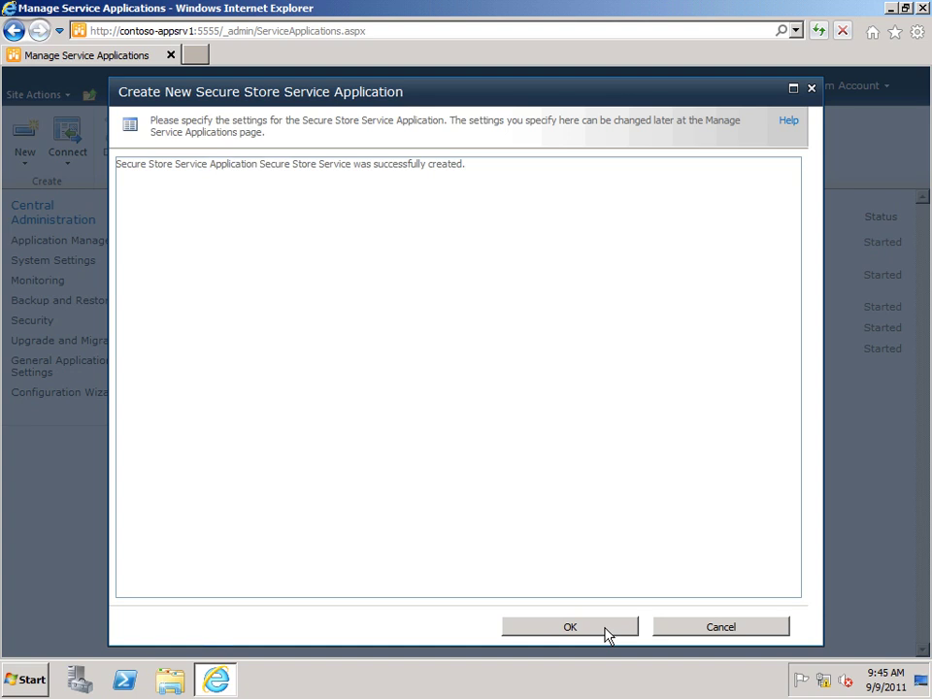
Step: Acknowledge the success message and return to Manage Service Applications, now listing Secure Store Service
{"action": "left_click", "coordinate": [571, 625]}
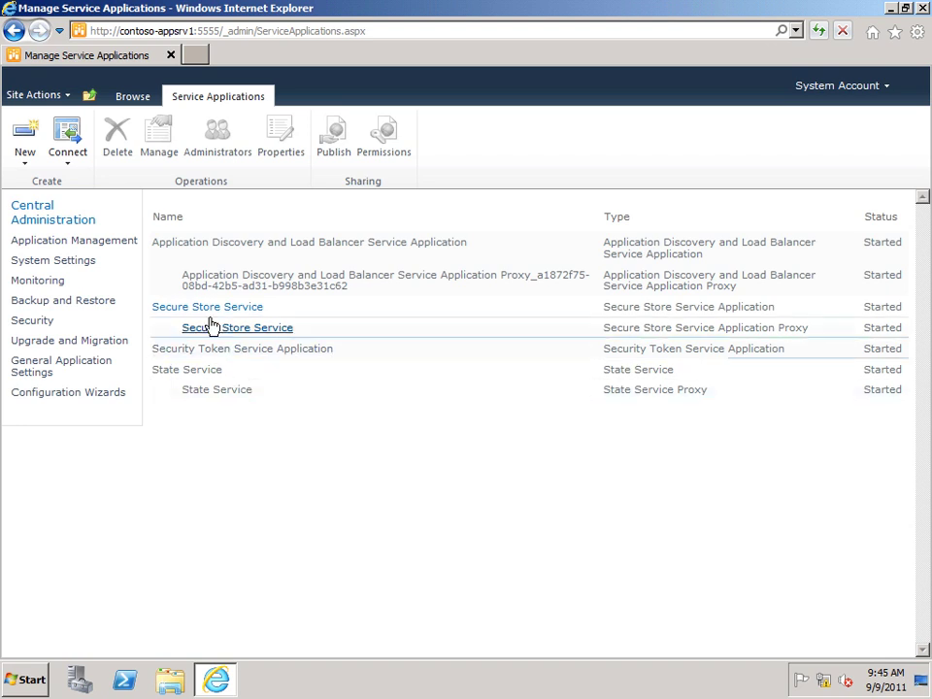
{"action": "mouse_move", "coordinate": [206, 307]}
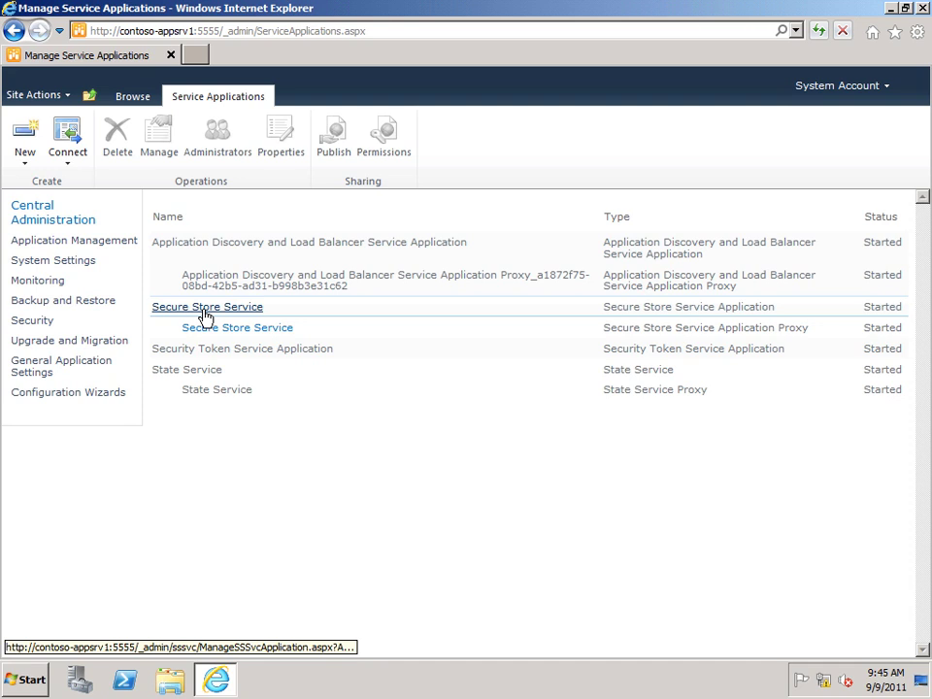
Step: Go to the Secure Store Service management page, which demands a new key first
{"action": "left_click", "coordinate": [206, 307]}
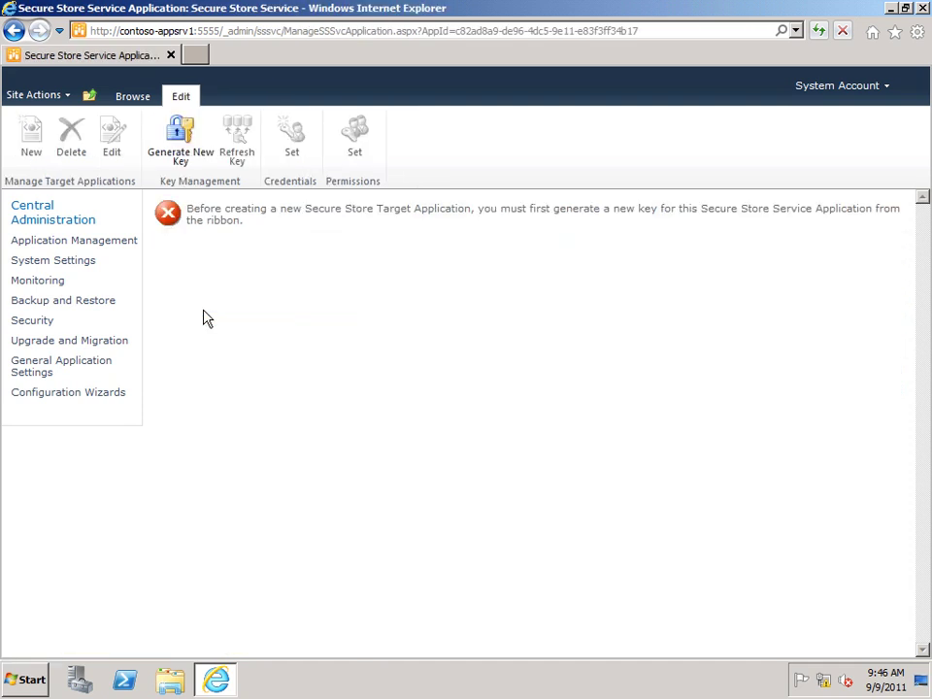
{"action": "mouse_move", "coordinate": [214, 245]}
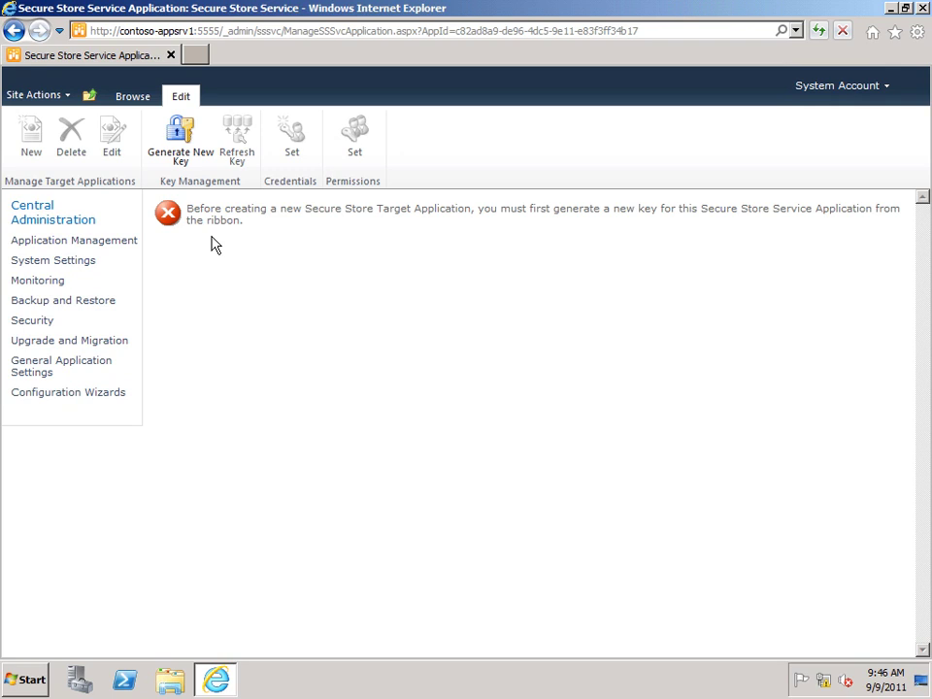
{"action": "mouse_move", "coordinate": [179, 140]}
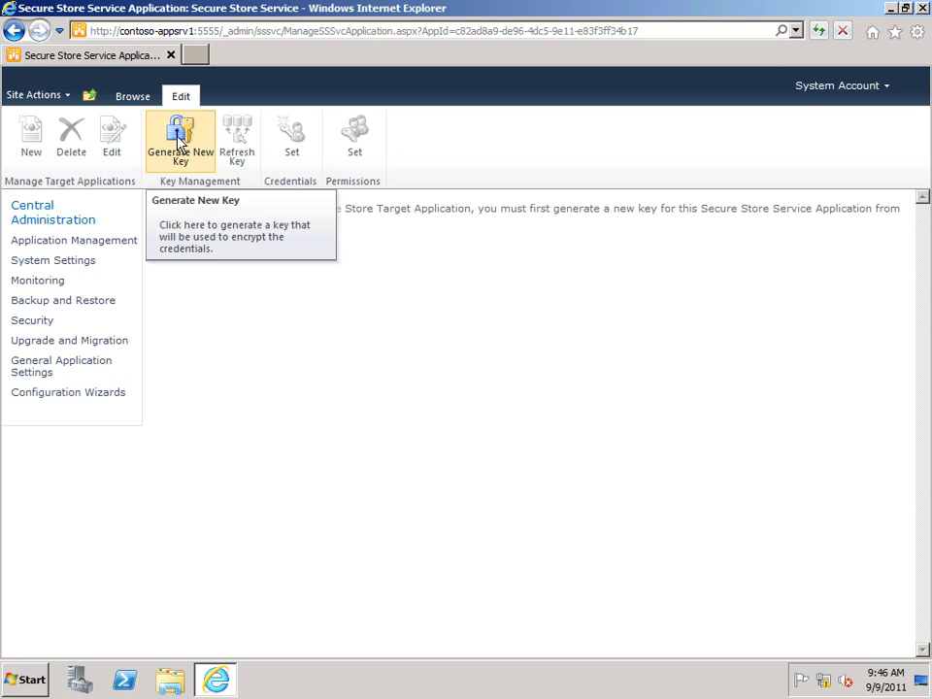
Step: Generate a new Secure Store encryption key, entering and confirming its pass phrase
{"action": "left_click", "coordinate": [179, 140]}
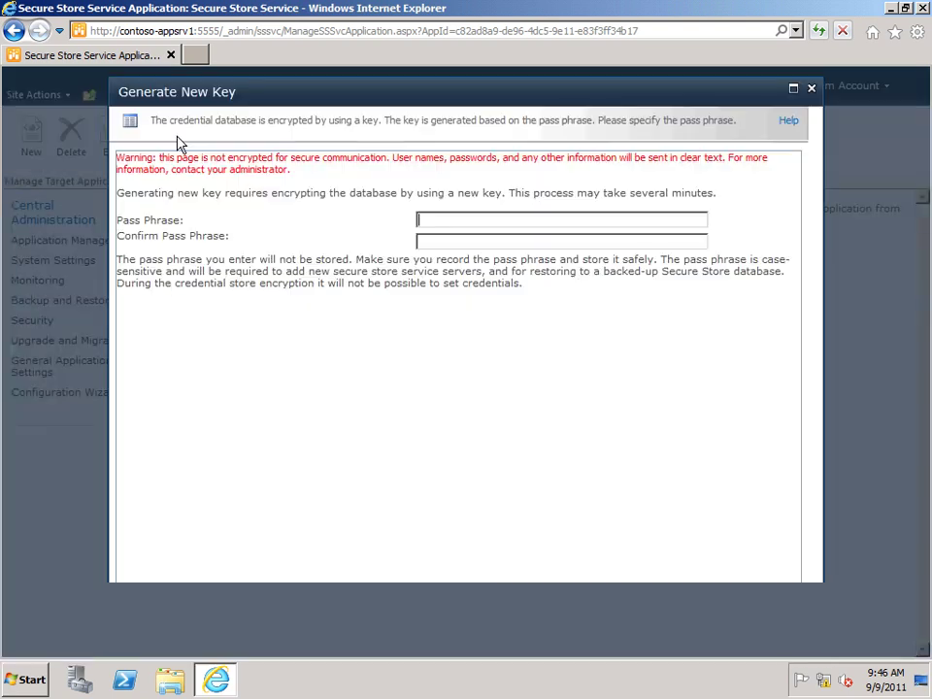
{"action": "type", "text": "•"}
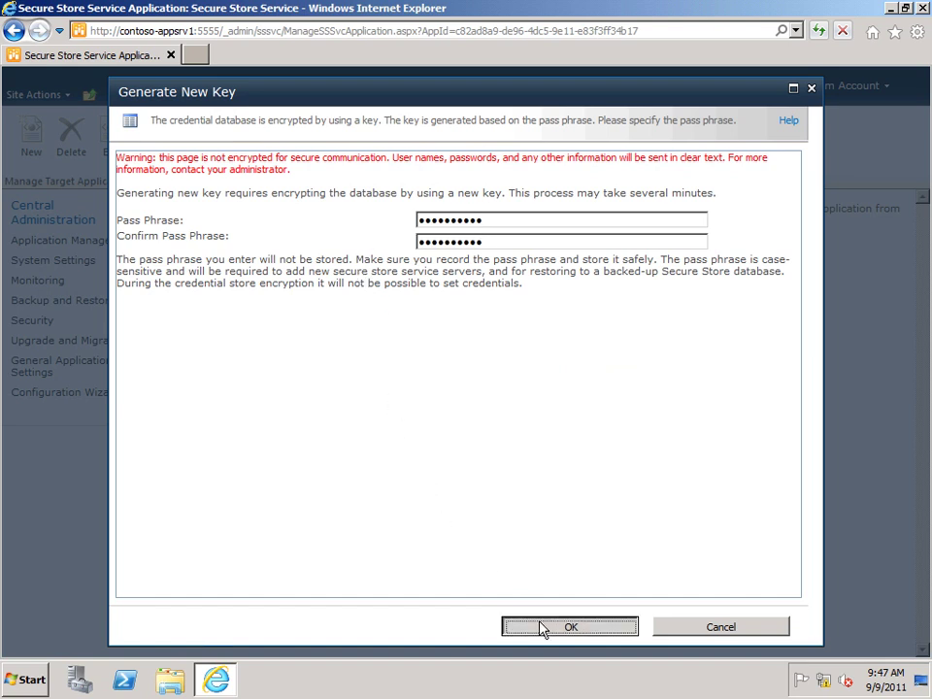
{"action": "left_click", "coordinate": [571, 625]}
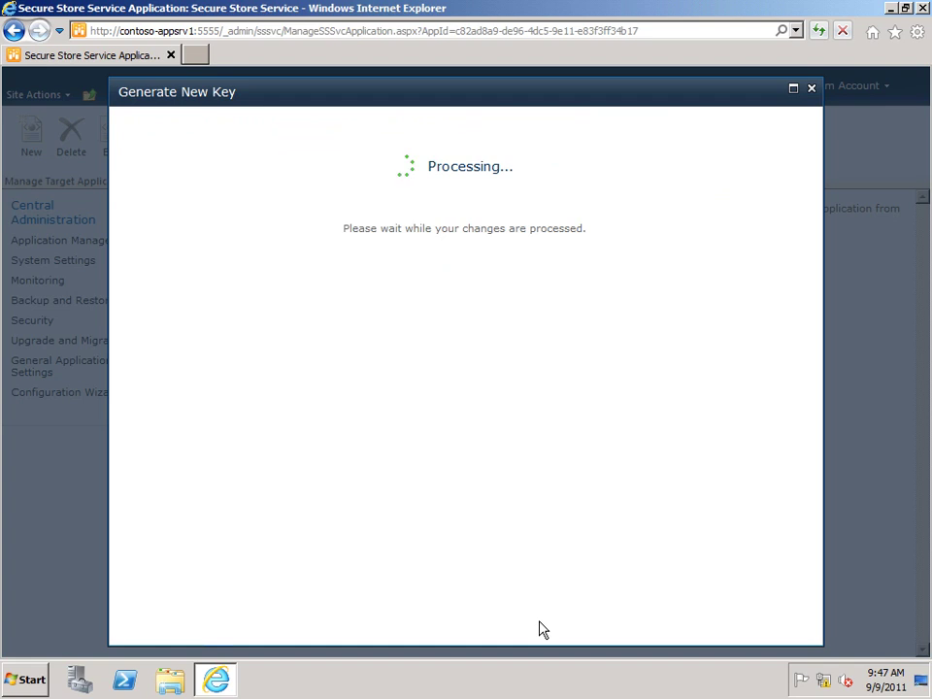